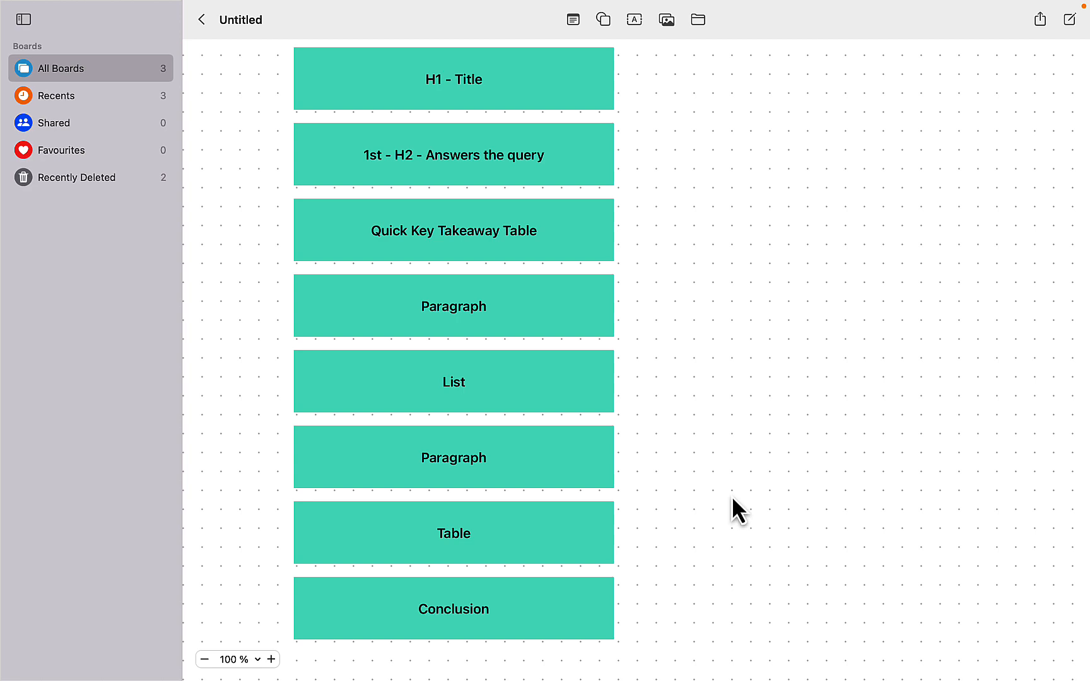
- Send GPT-4 the markdown 1500-word SEO article prompt on 'Can Dogs Eat Bananas', then return to the earlier chat
scroll(down, 3)
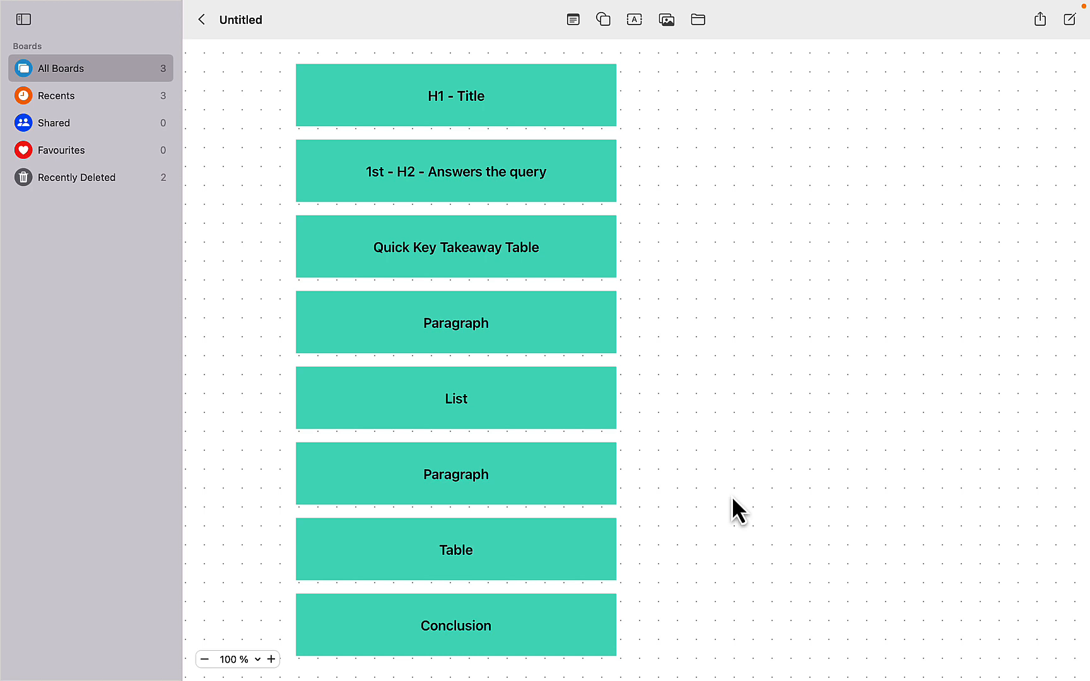
mouse_move(726, 451)
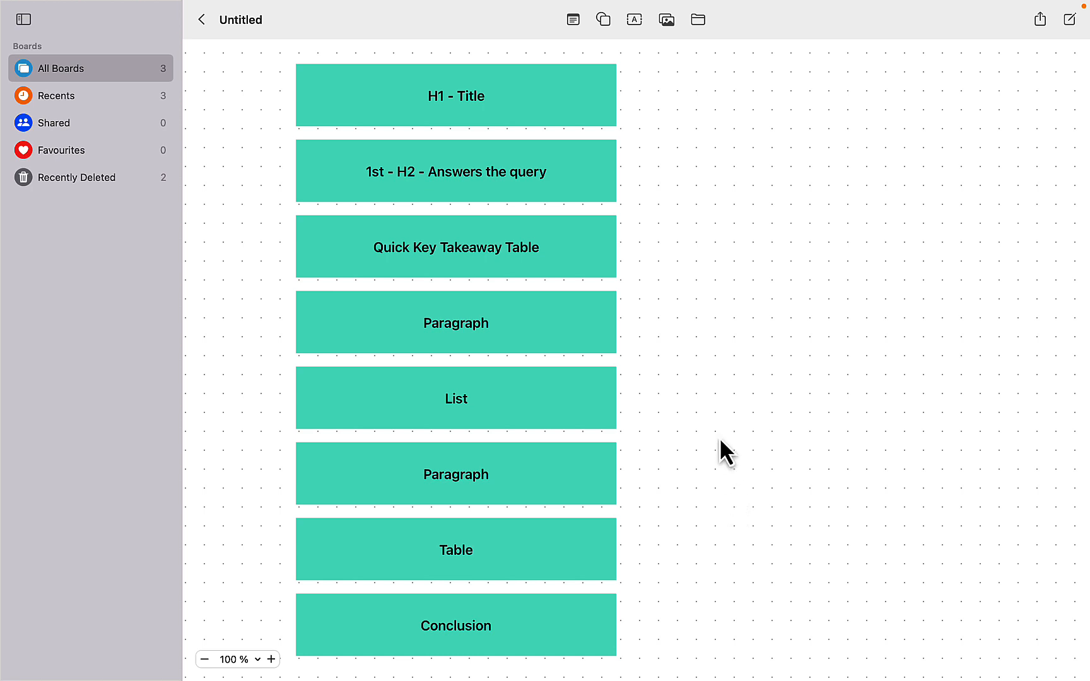
mouse_move(522, 133)
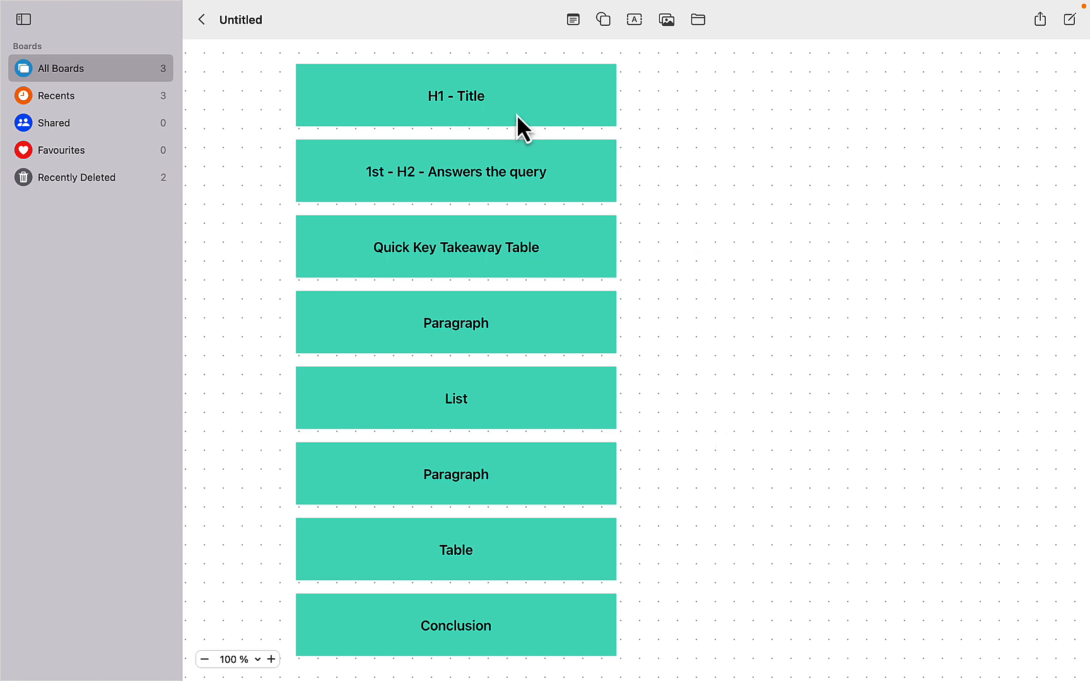
mouse_move(536, 116)
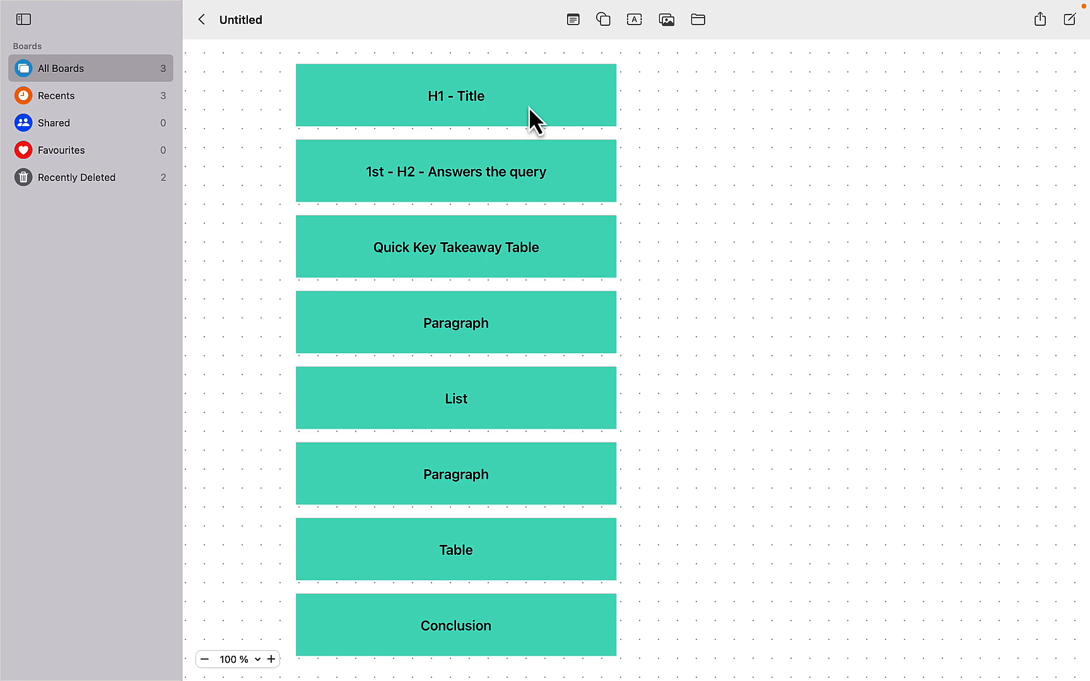
mouse_move(485, 200)
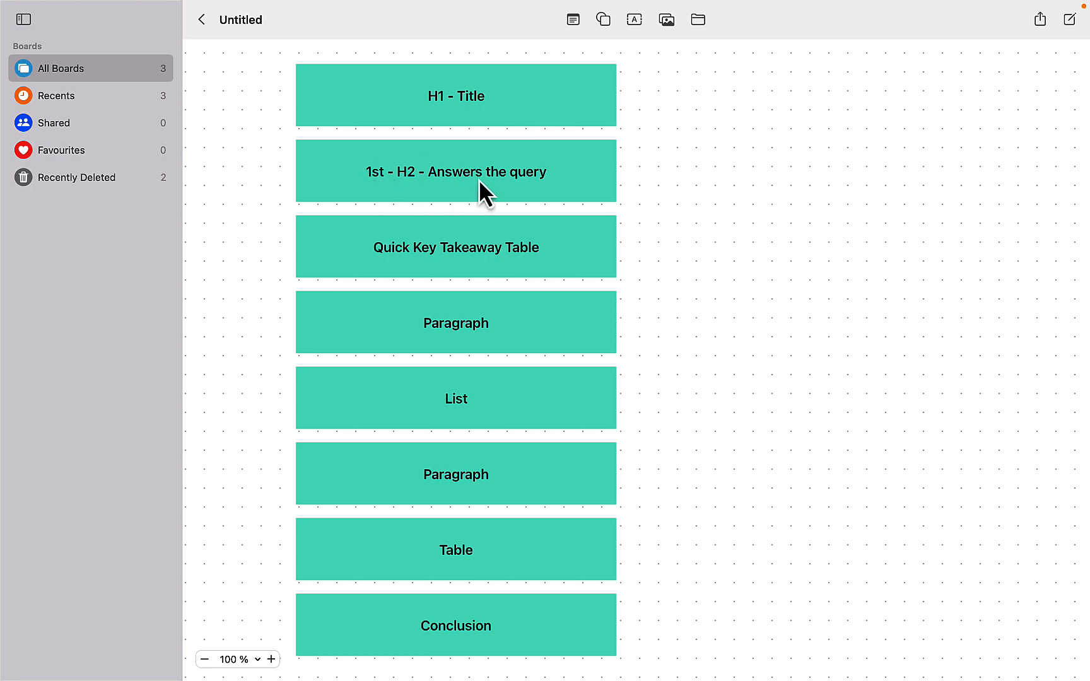
mouse_move(574, 182)
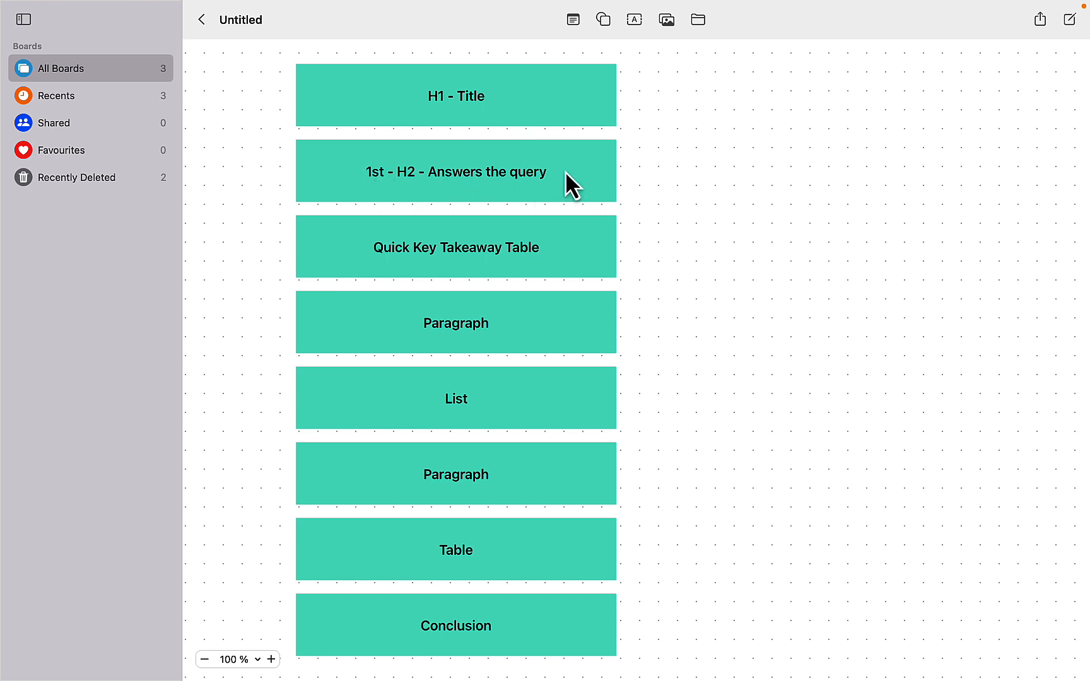
mouse_move(562, 198)
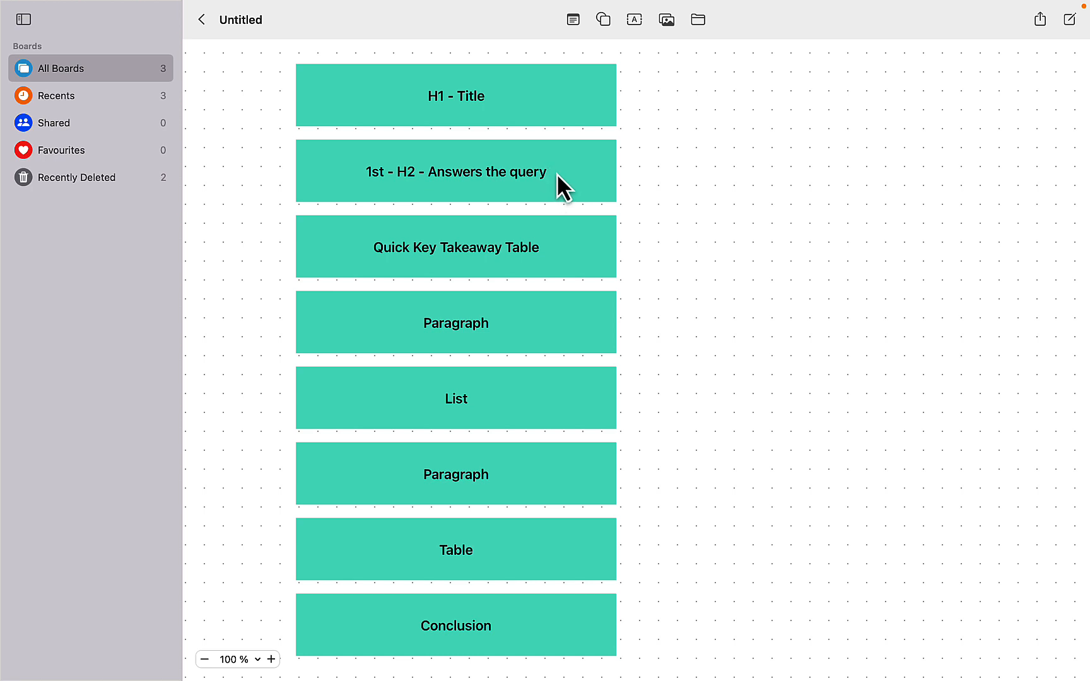
mouse_move(412, 285)
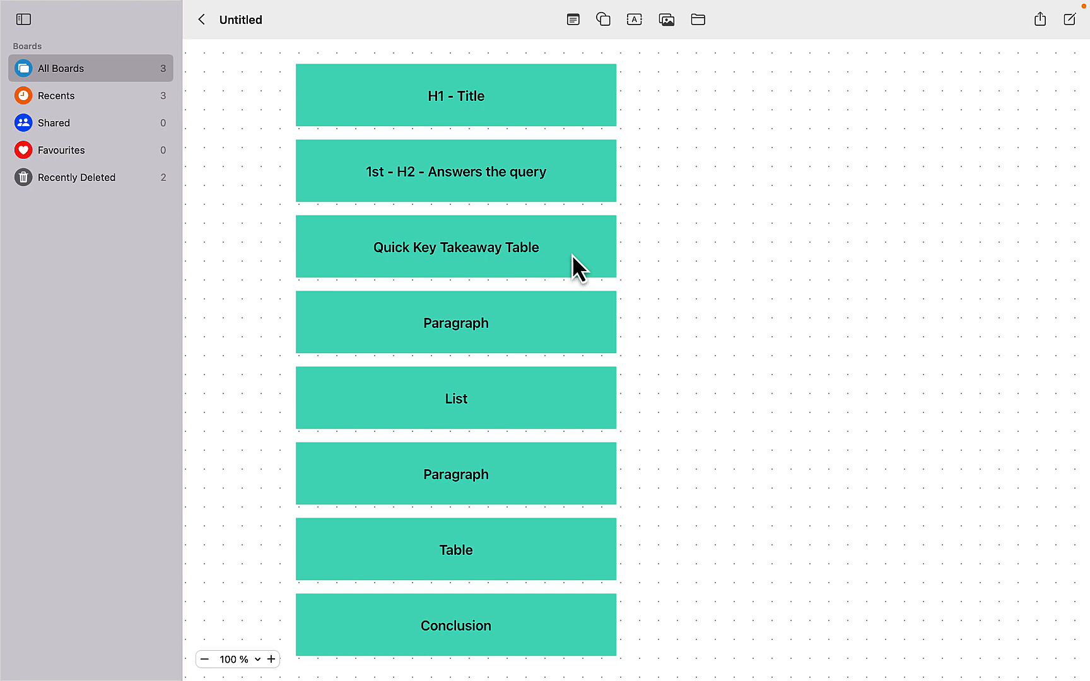
mouse_move(546, 411)
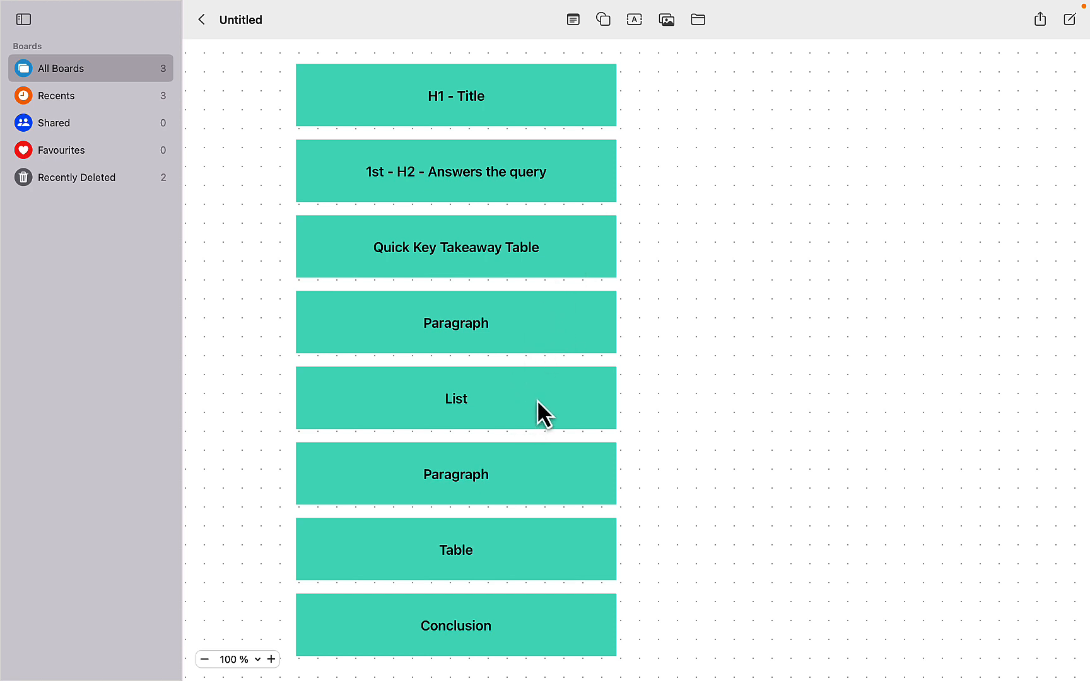
mouse_move(522, 569)
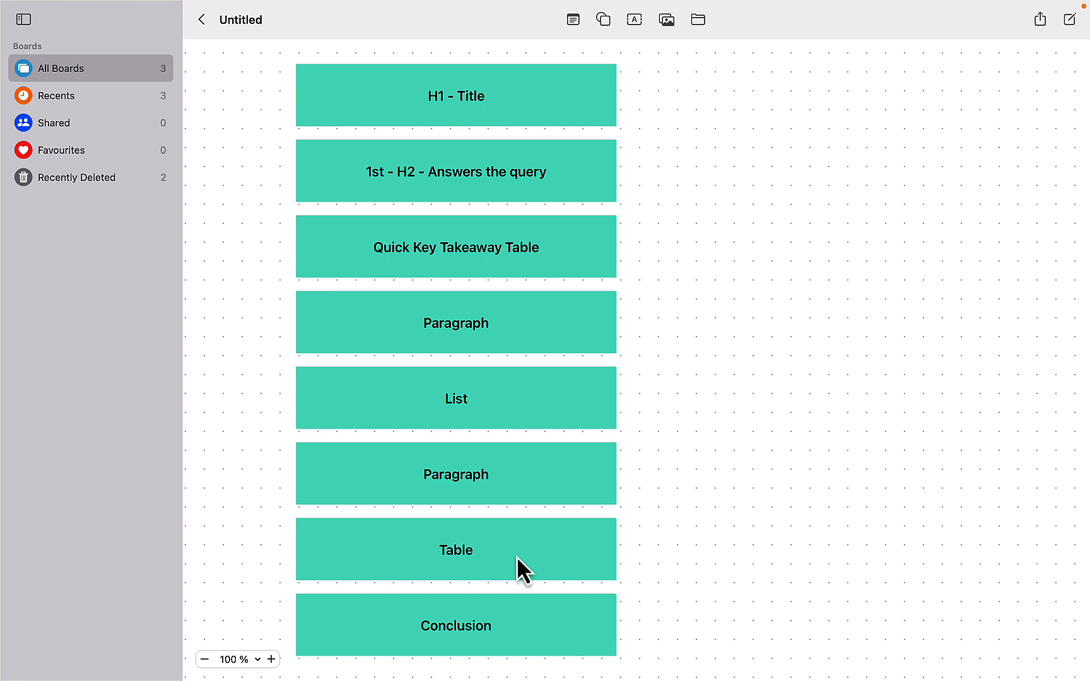
mouse_move(584, 371)
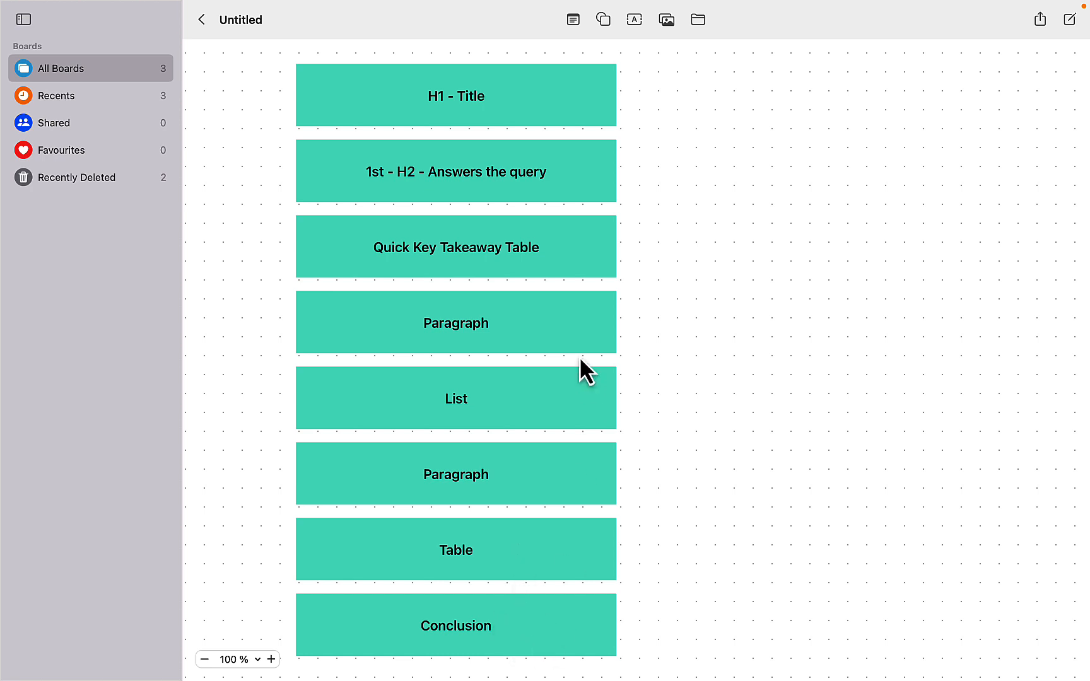
mouse_move(587, 483)
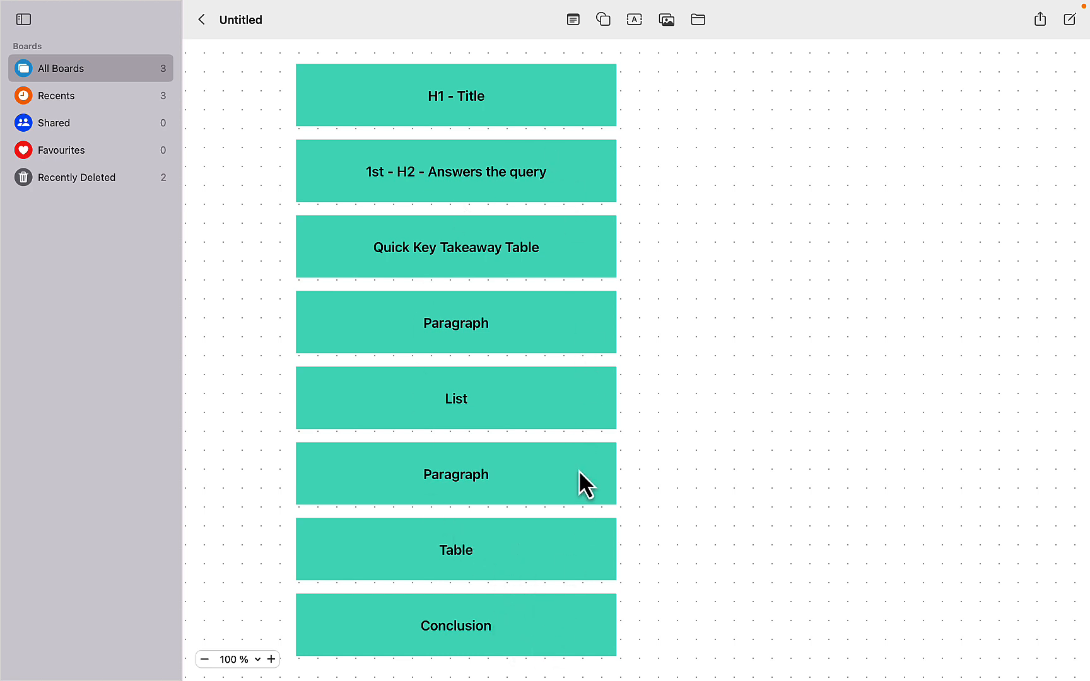
mouse_move(563, 492)
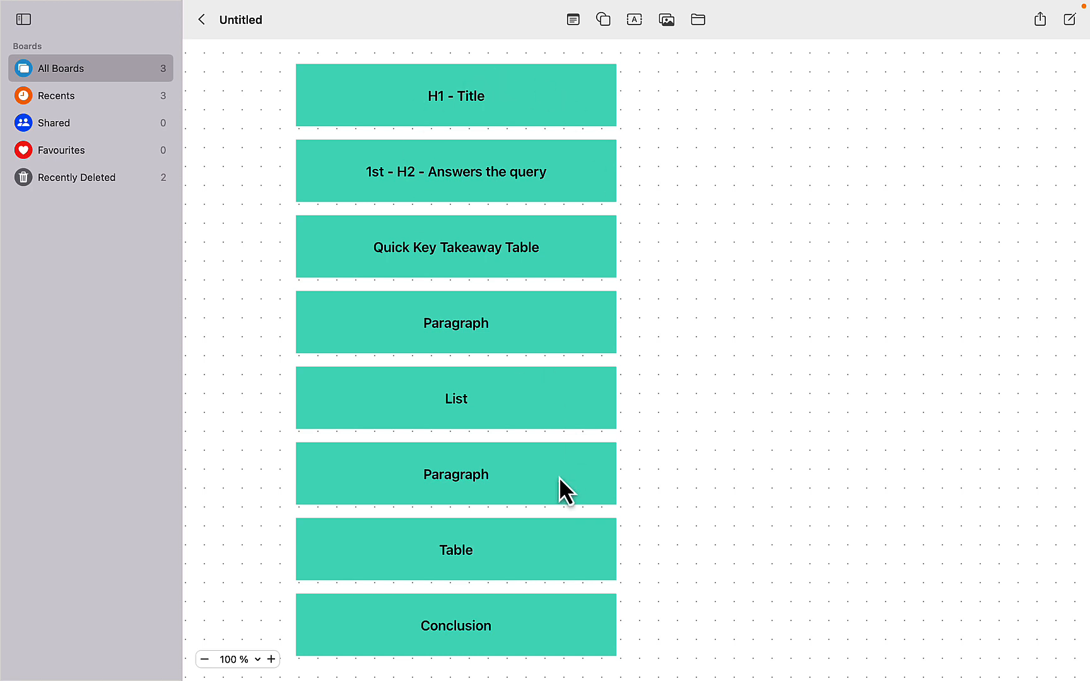
mouse_move(636, 594)
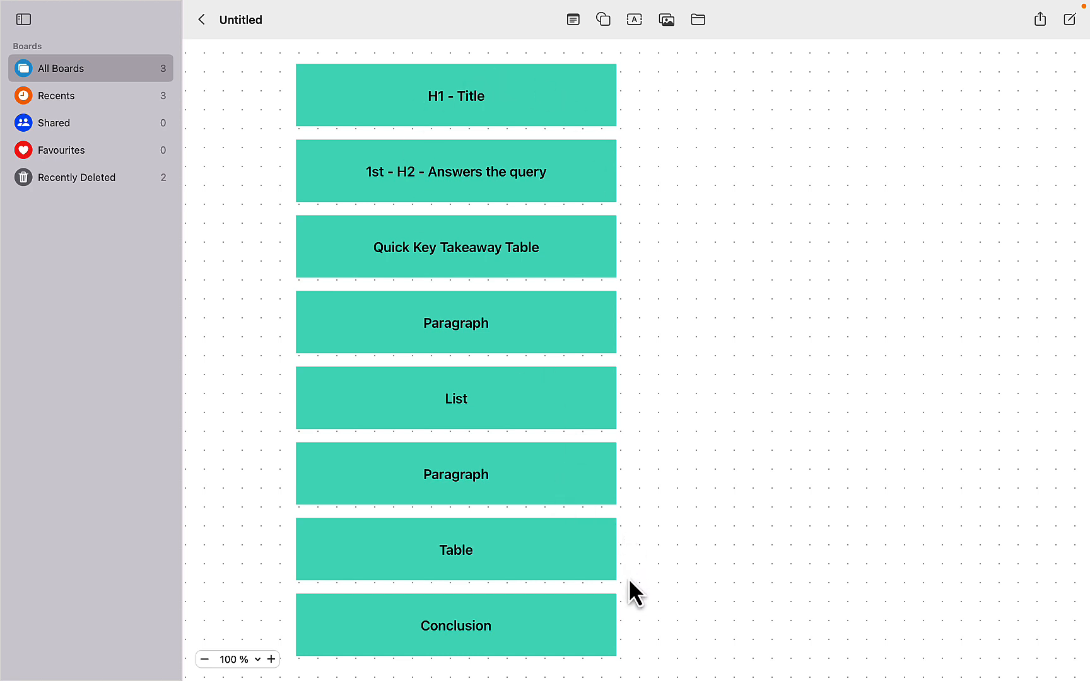
mouse_move(642, 596)
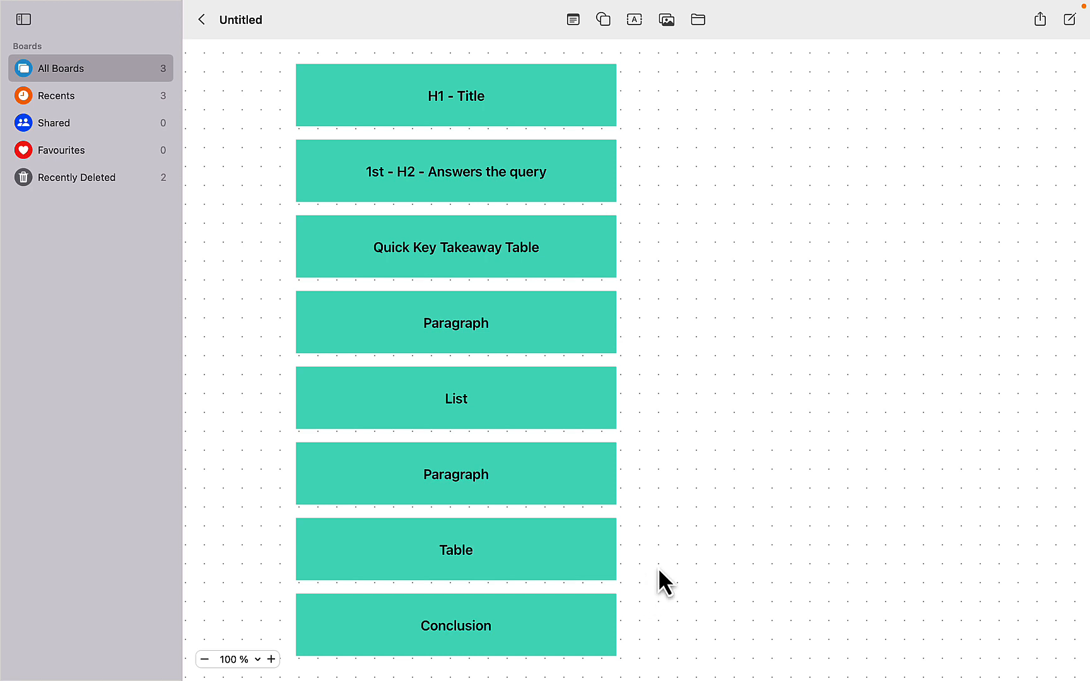
mouse_move(321, 645)
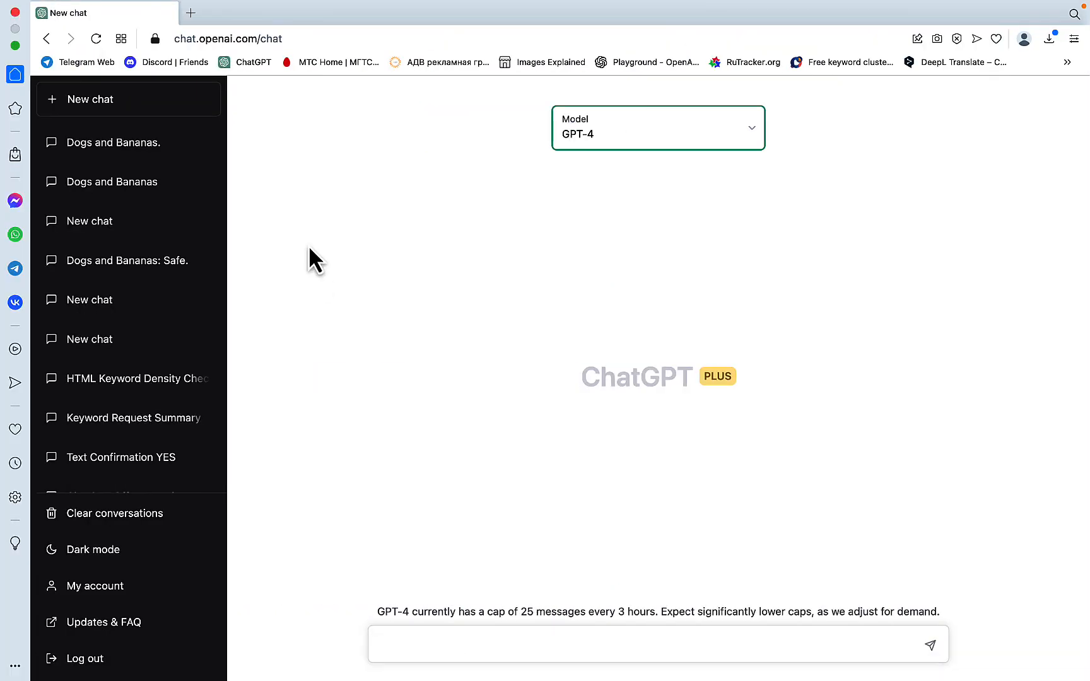
mouse_move(693, 157)
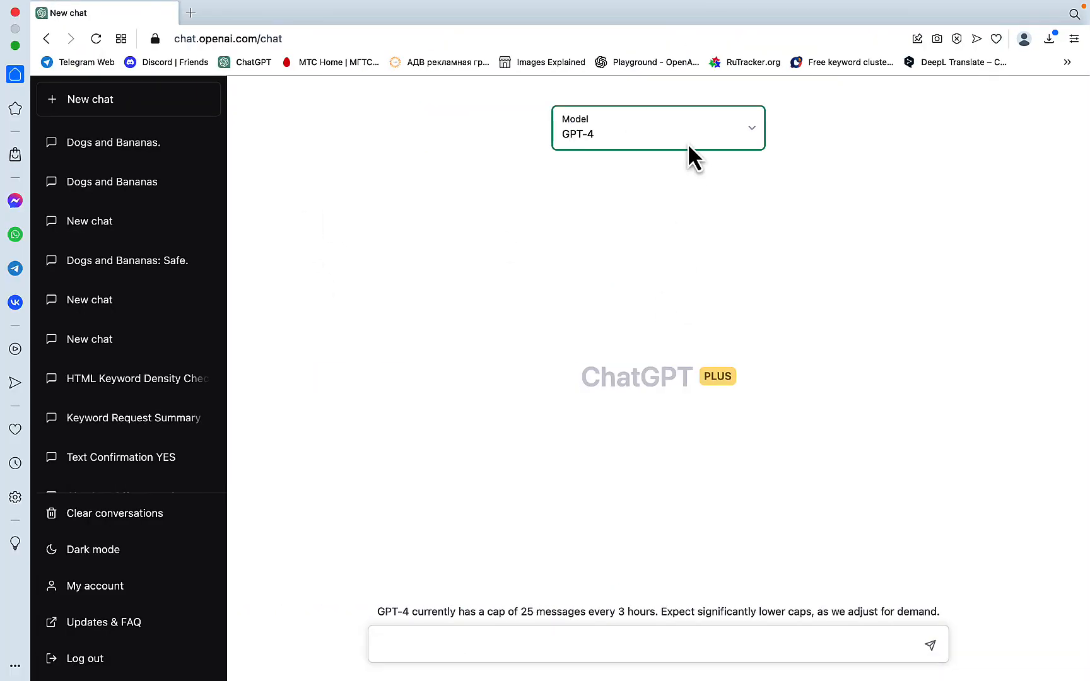
mouse_move(608, 149)
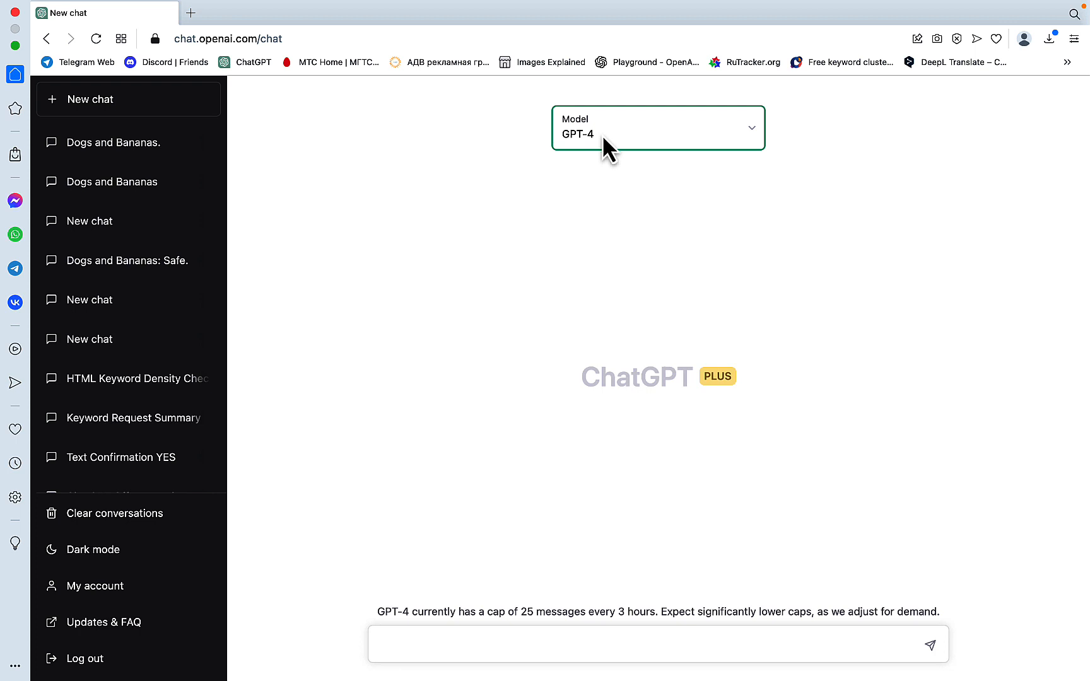
text(Using markdown formatting, write a 1500-word SEO-optimized article about Can Dogs Eat Bananas. Write a click worthy short titles.  Use the seed keyword as the first H2. Always use a combination of paragraphs, lists, and tables for a better reader experience. Add a key takeaway section at the end.)
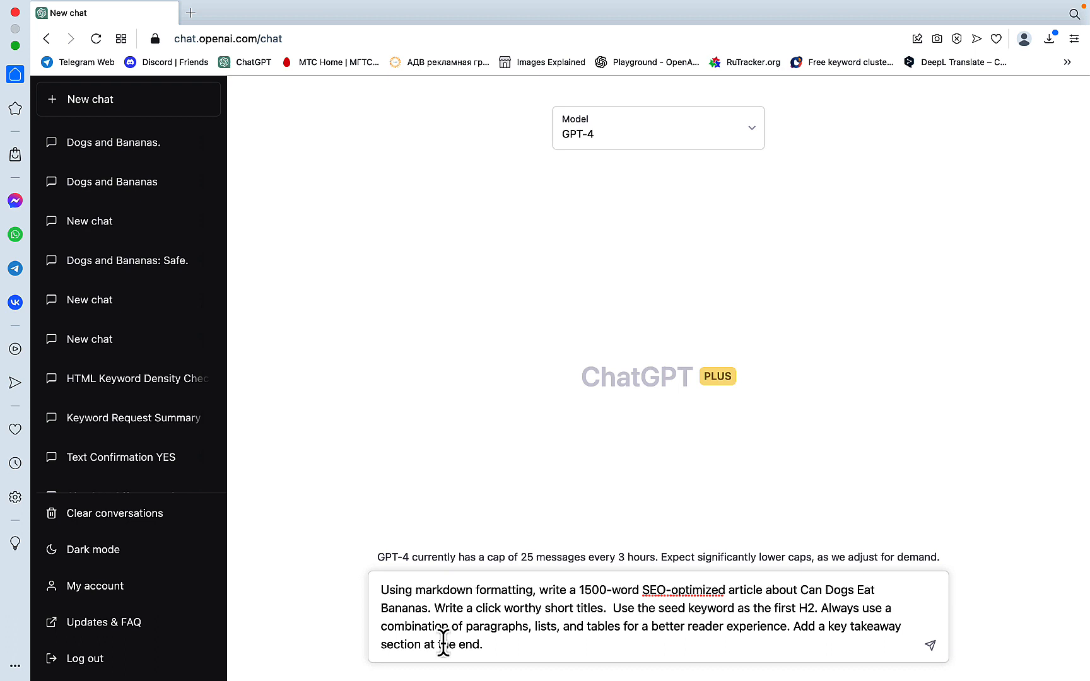
mouse_move(549, 631)
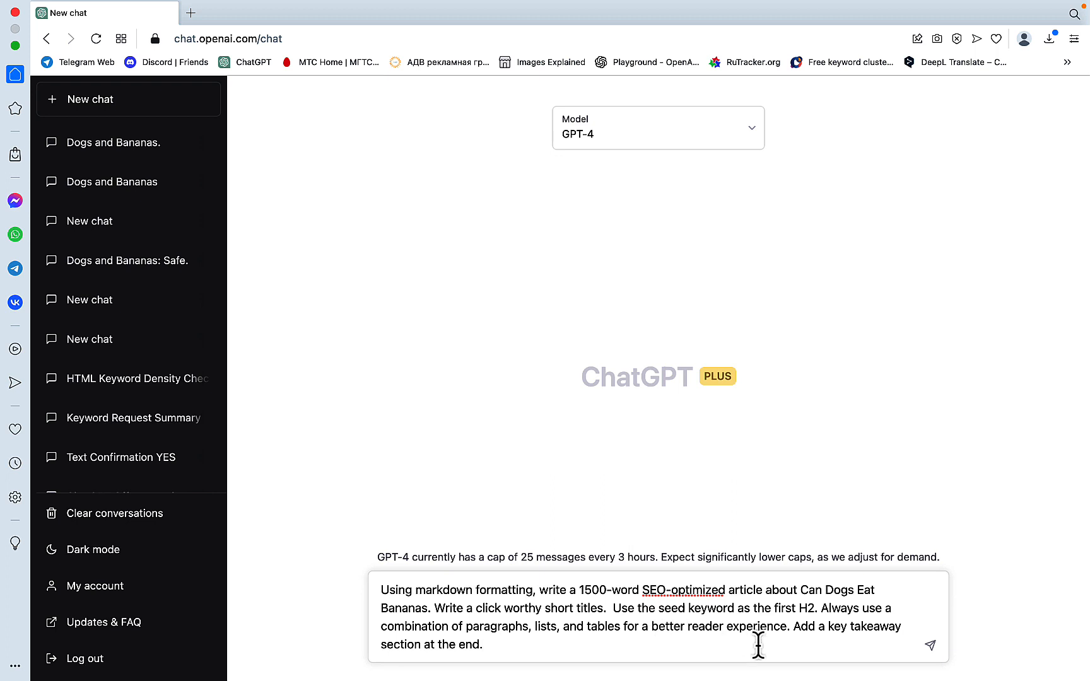
mouse_move(868, 599)
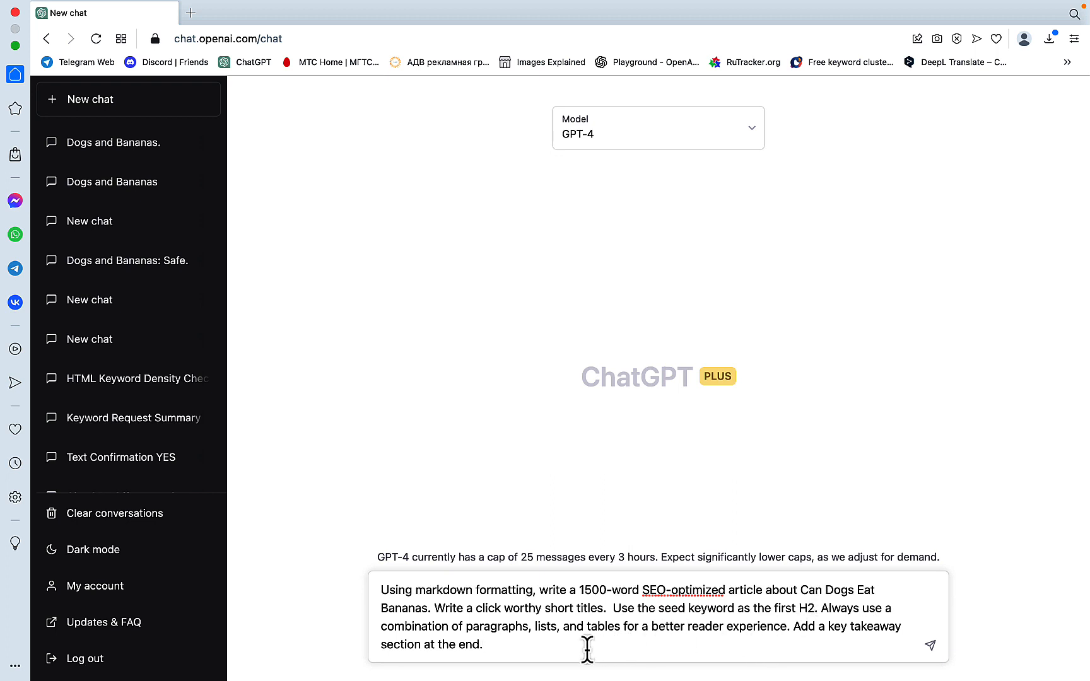
mouse_move(608, 621)
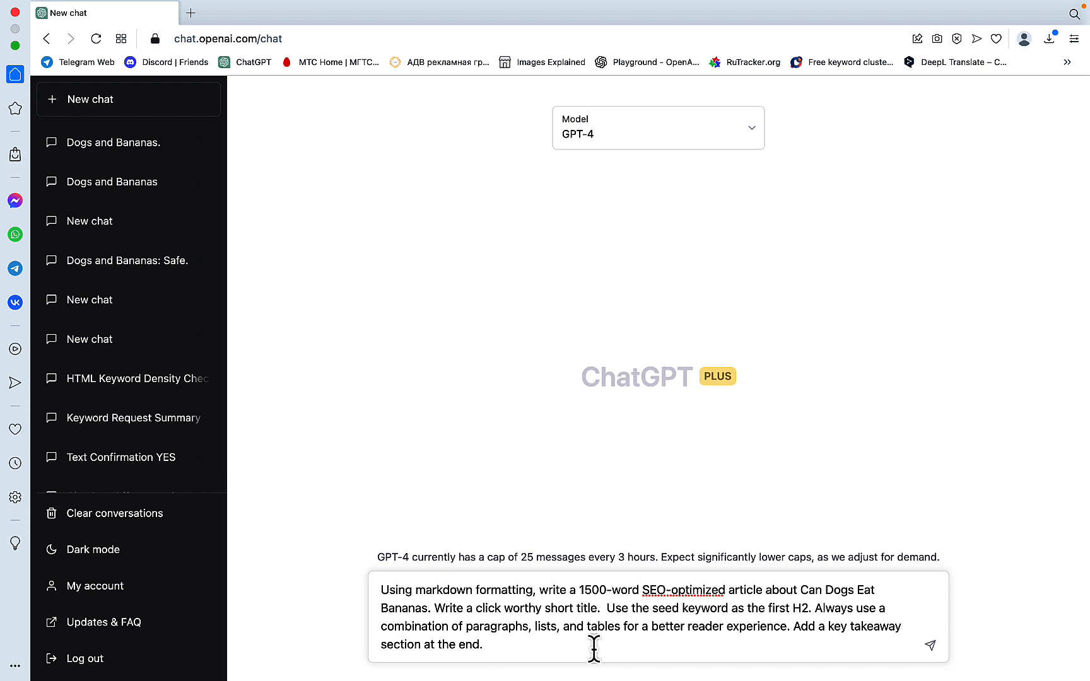
mouse_move(780, 638)
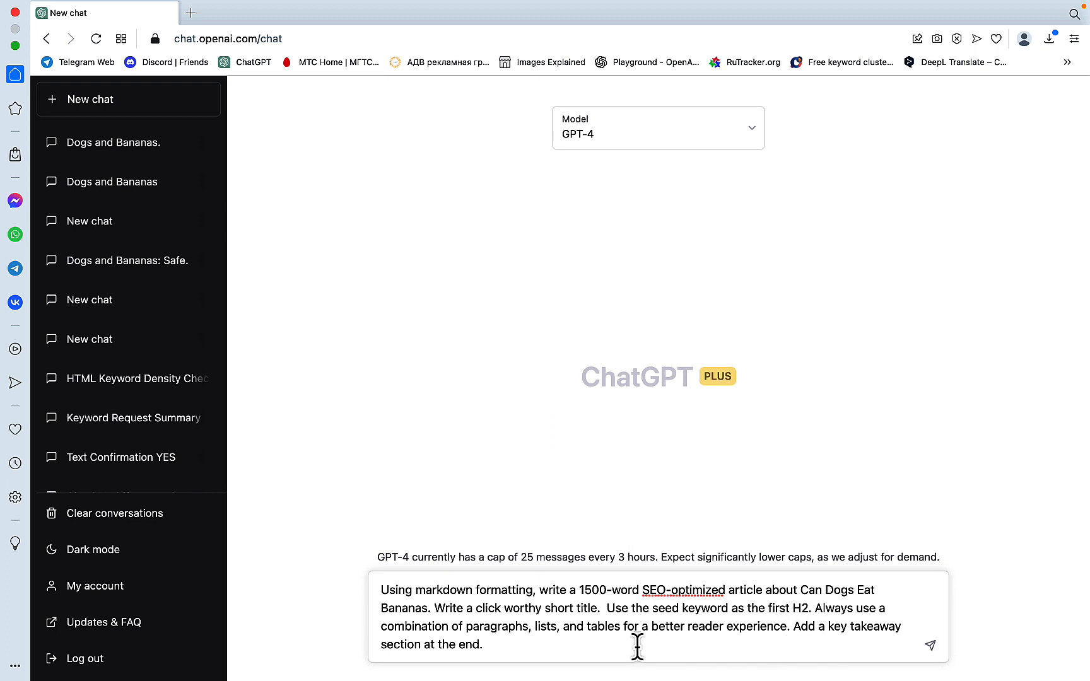
mouse_move(501, 644)
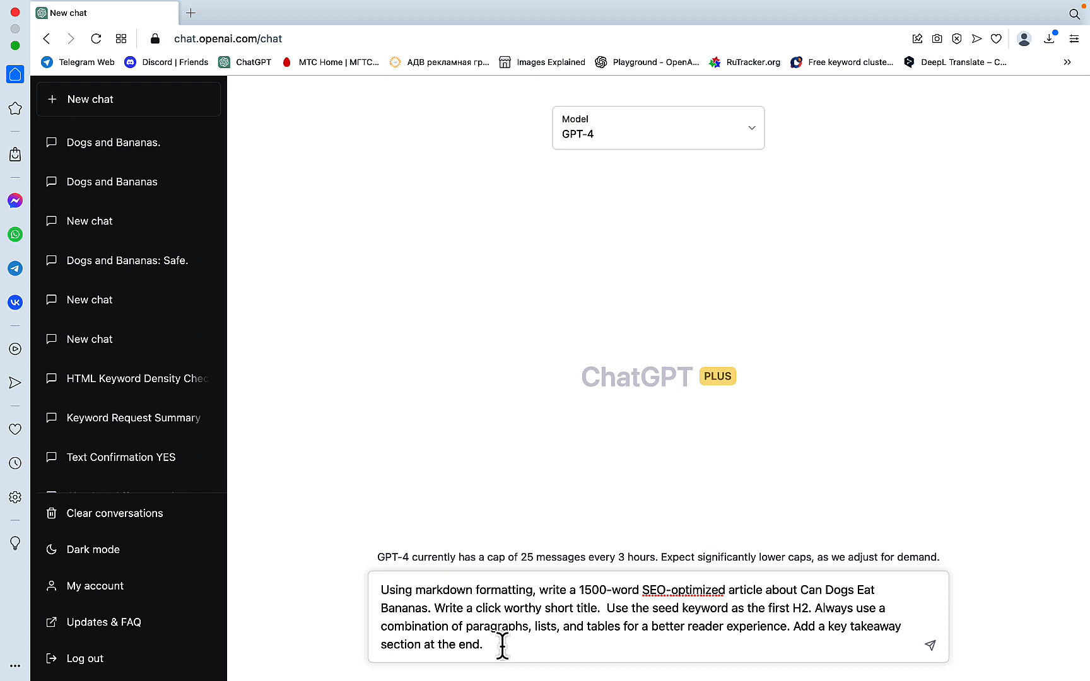
click(929, 644)
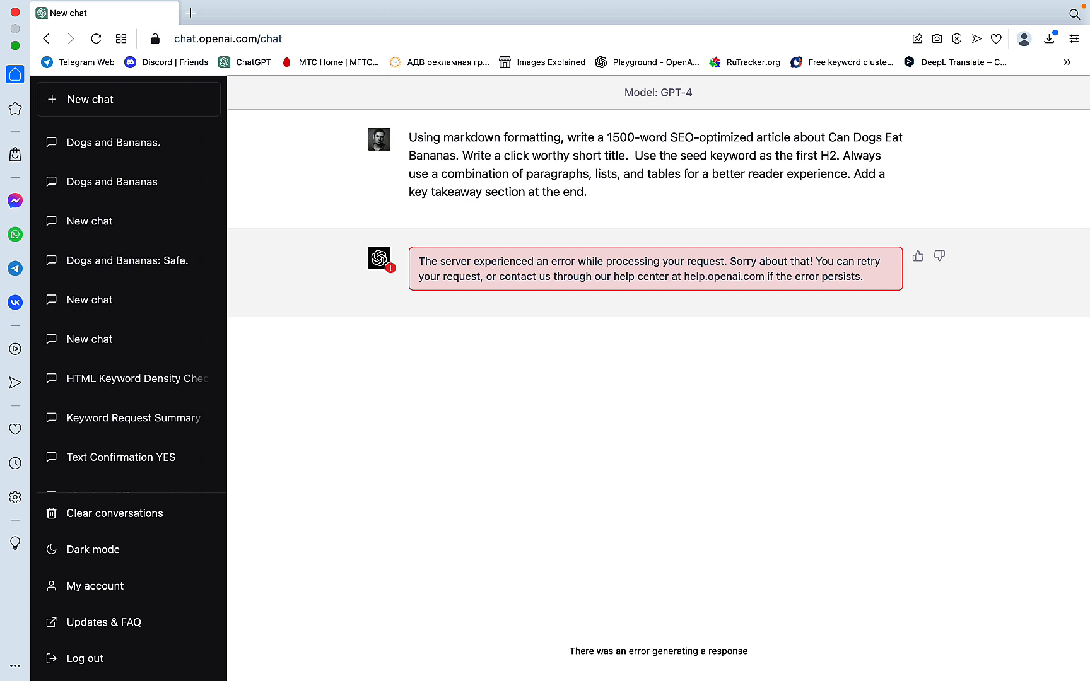
mouse_move(549, 525)
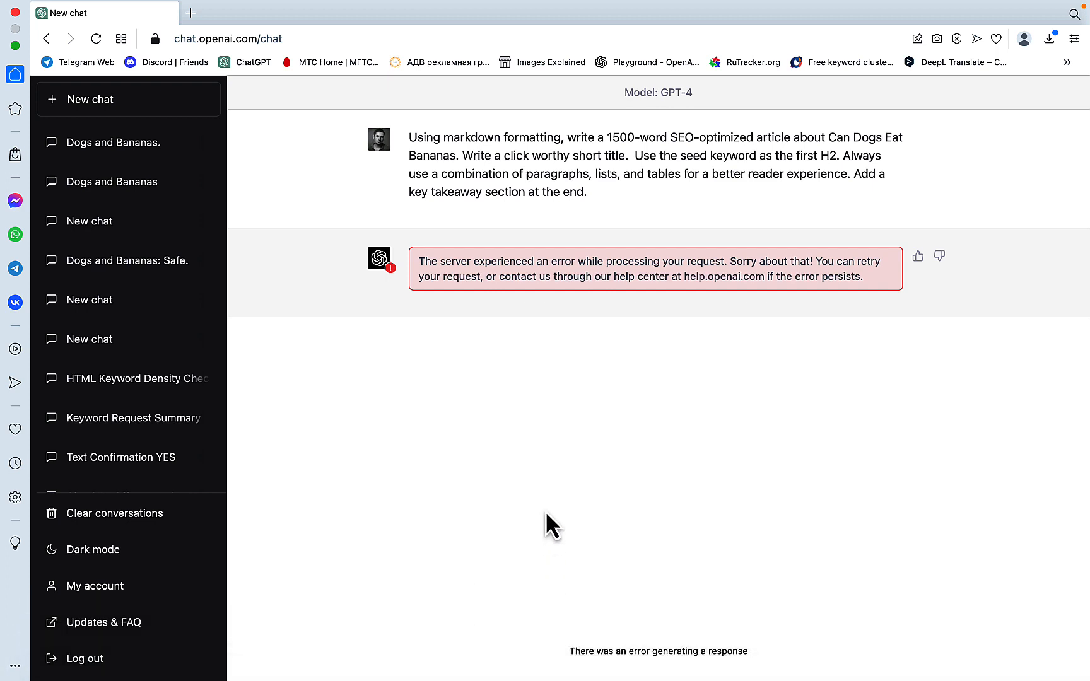
click(112, 182)
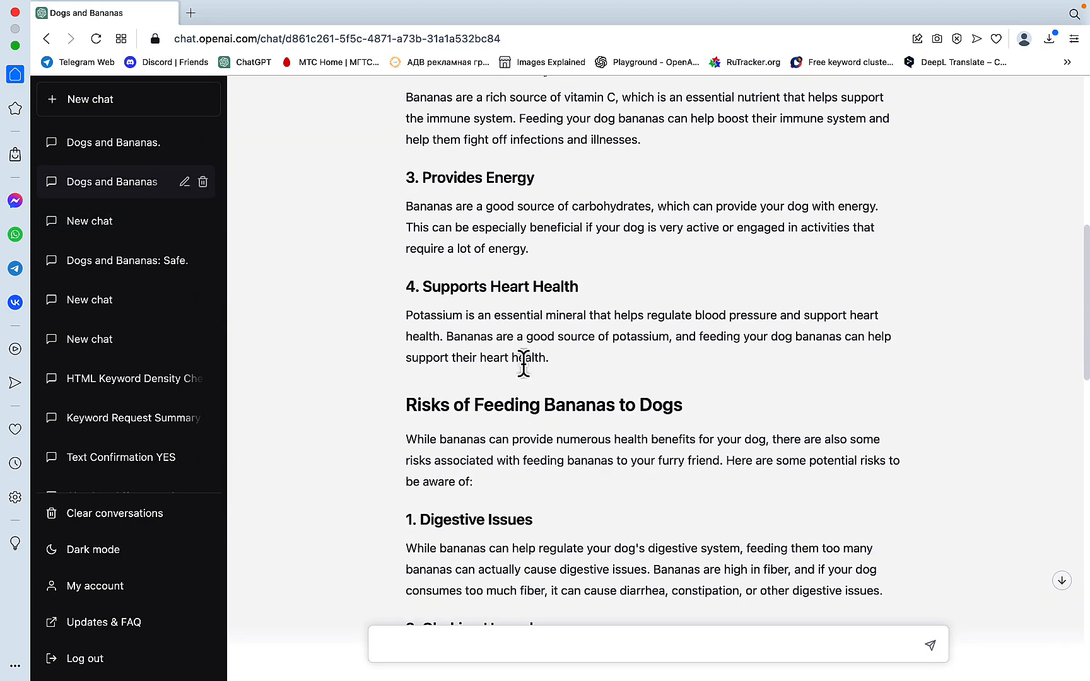
- Review the earlier chat's serving-size table response and move on to the OpenAI Playground
click(111, 142)
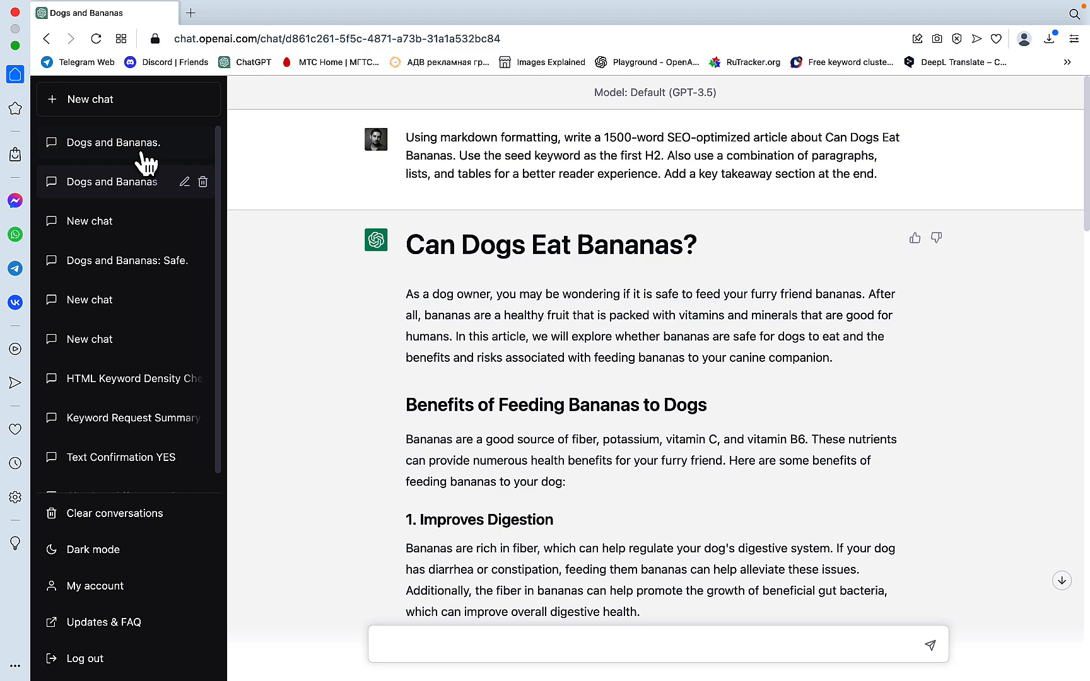
click(118, 142)
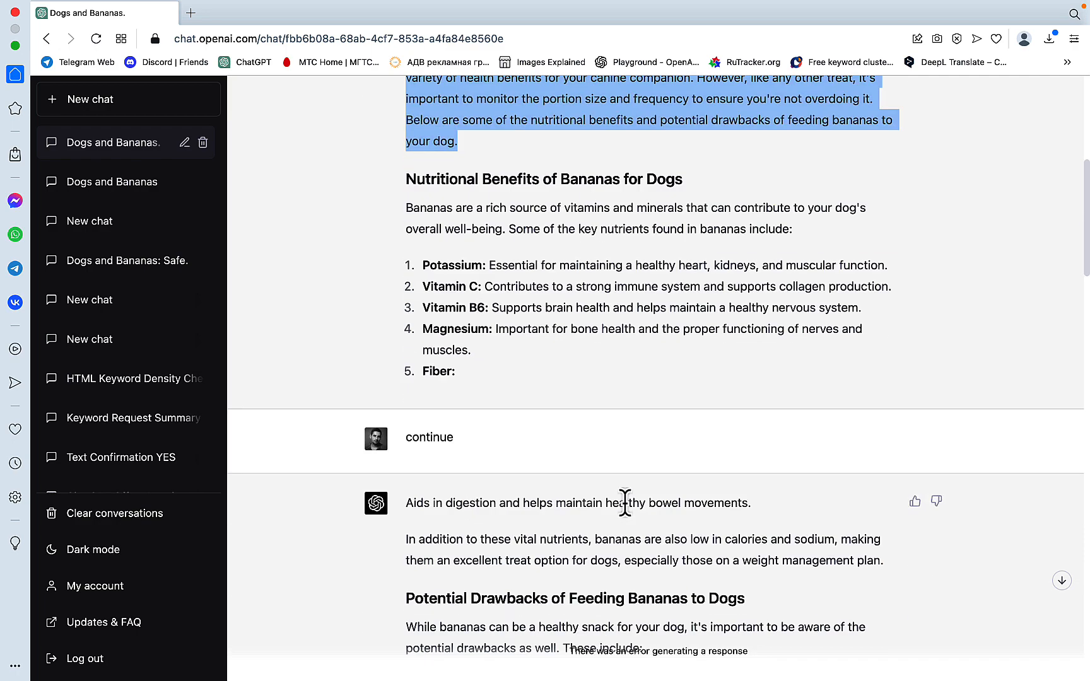
scroll(down, 3)
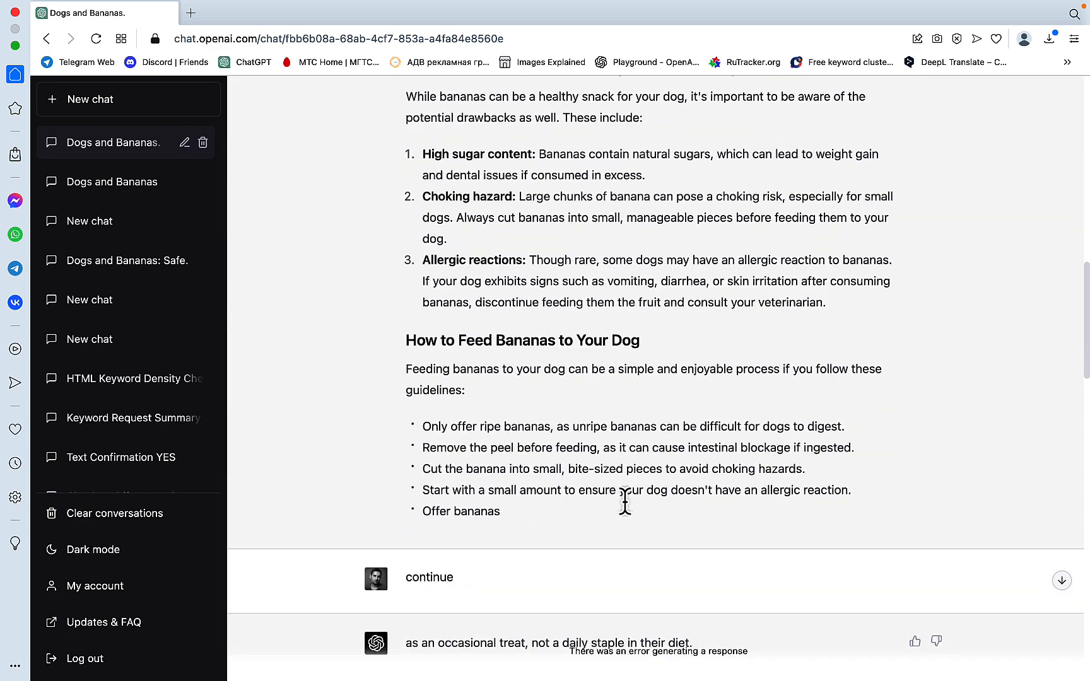
scroll(down, 3)
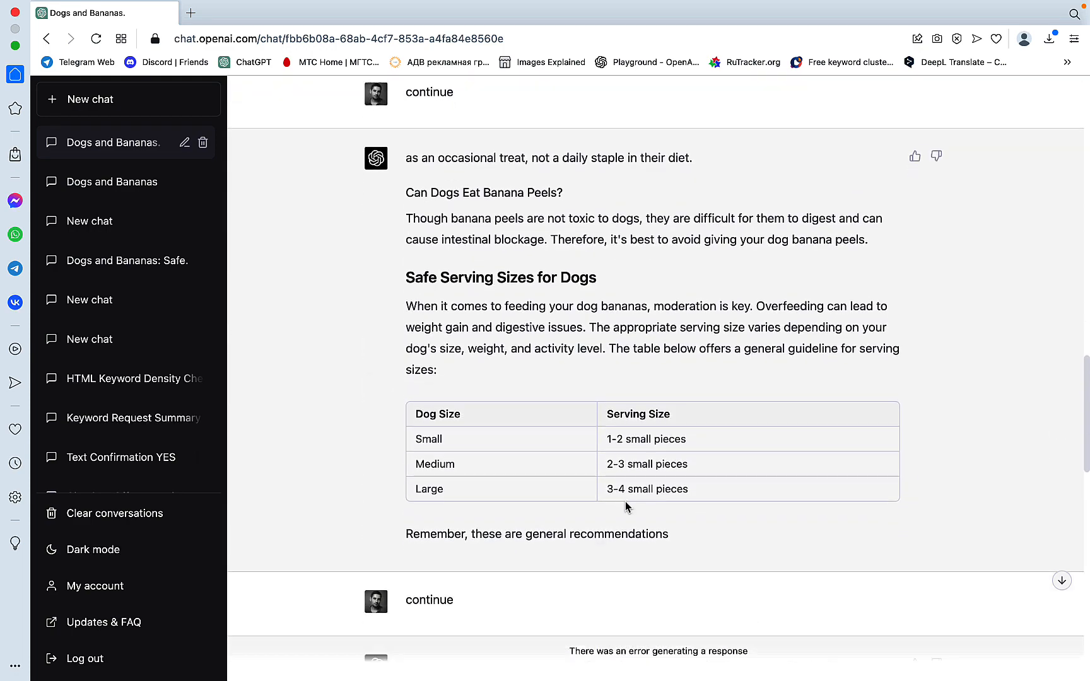
mouse_move(707, 552)
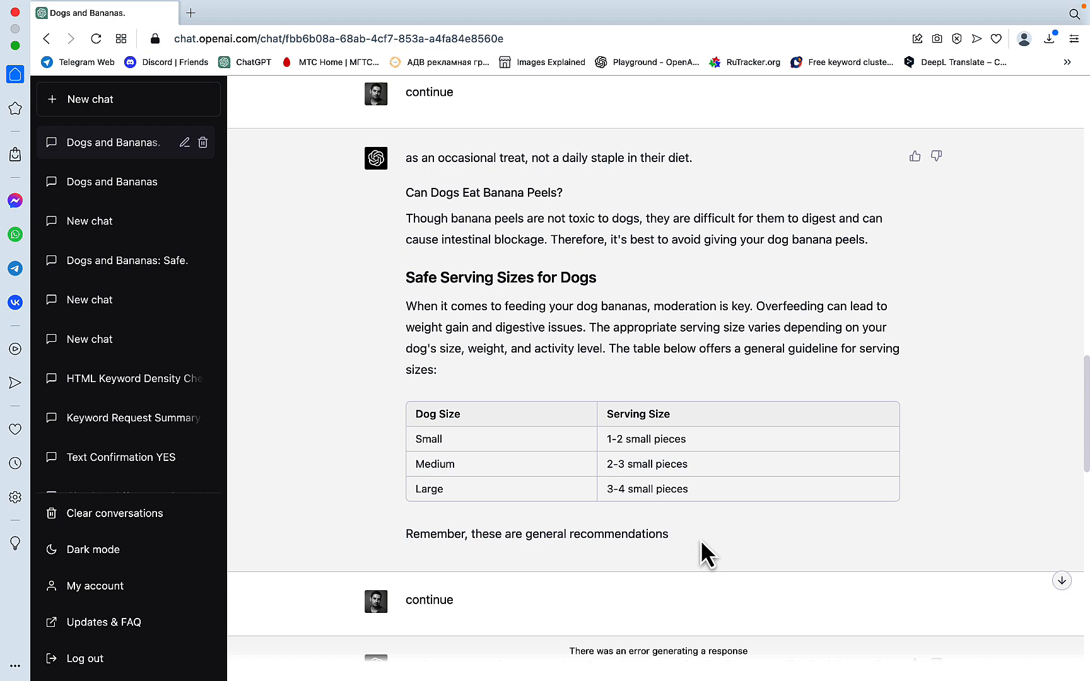
mouse_move(487, 452)
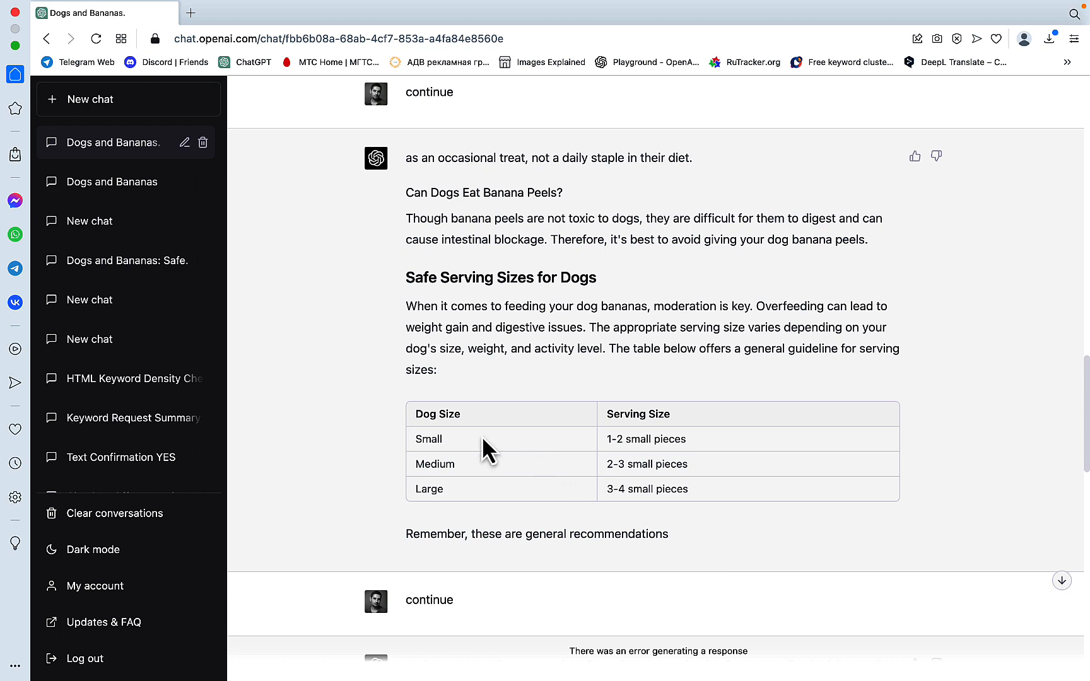
mouse_move(522, 499)
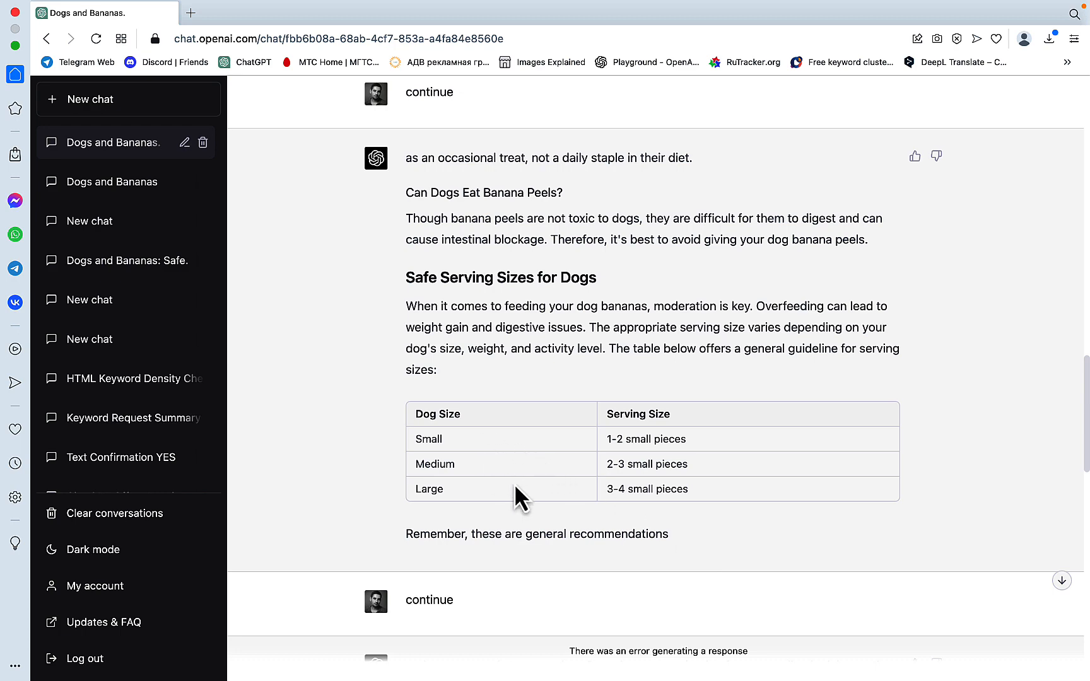
click(113, 182)
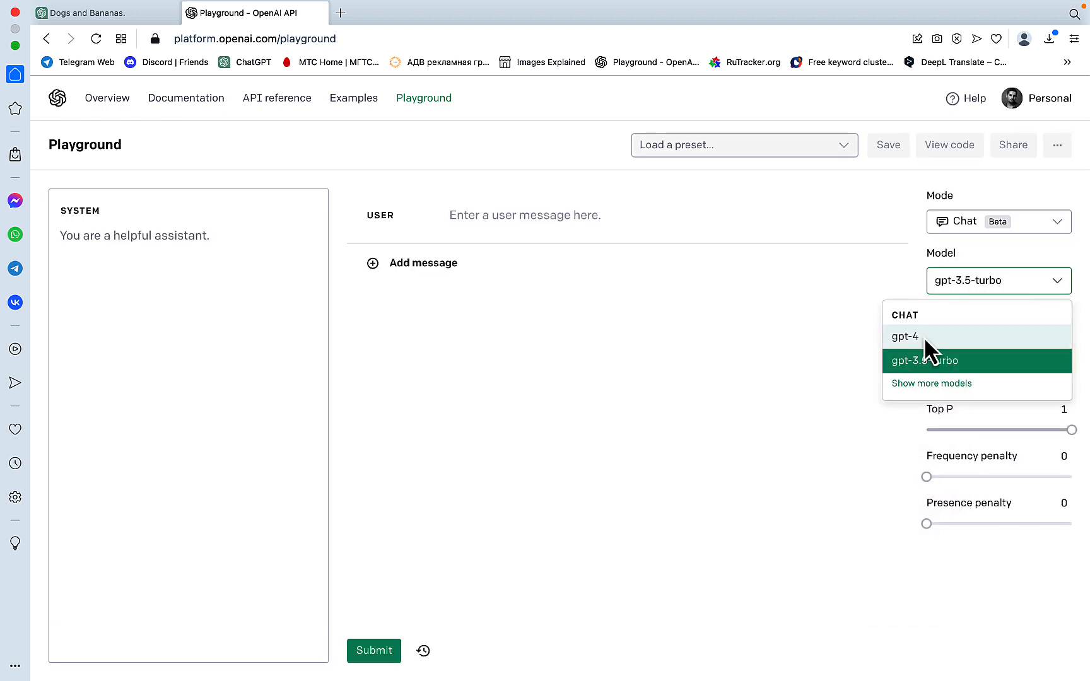
- Generate the dog-banana article with gpt-4 from the pasted prompt in the USER field
click(904, 336)
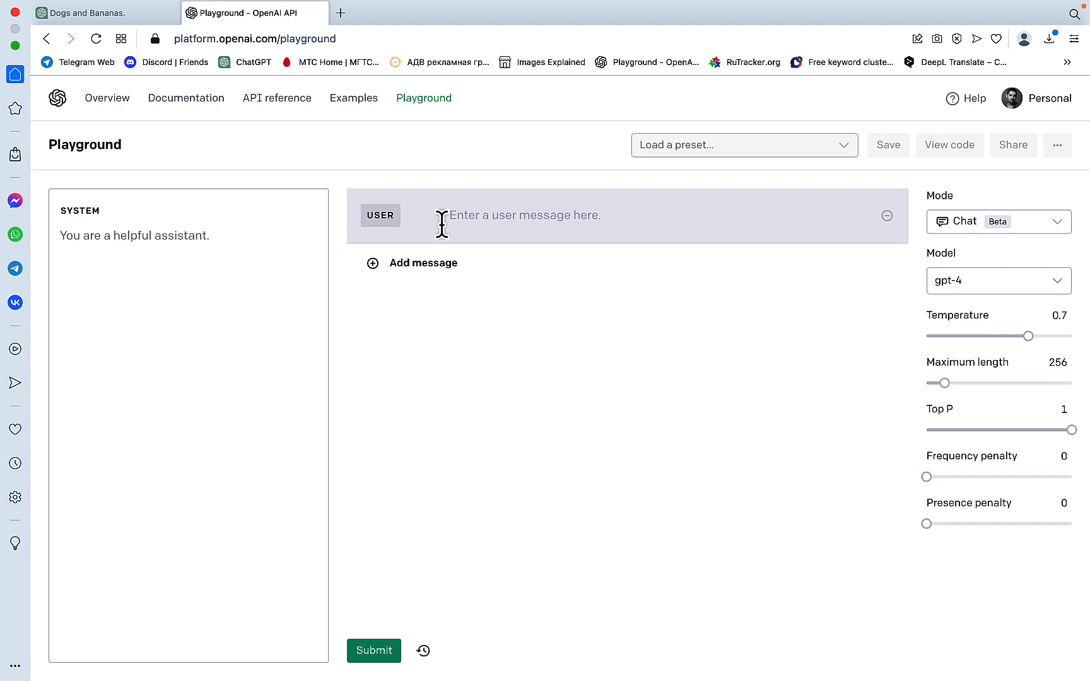
click(373, 651)
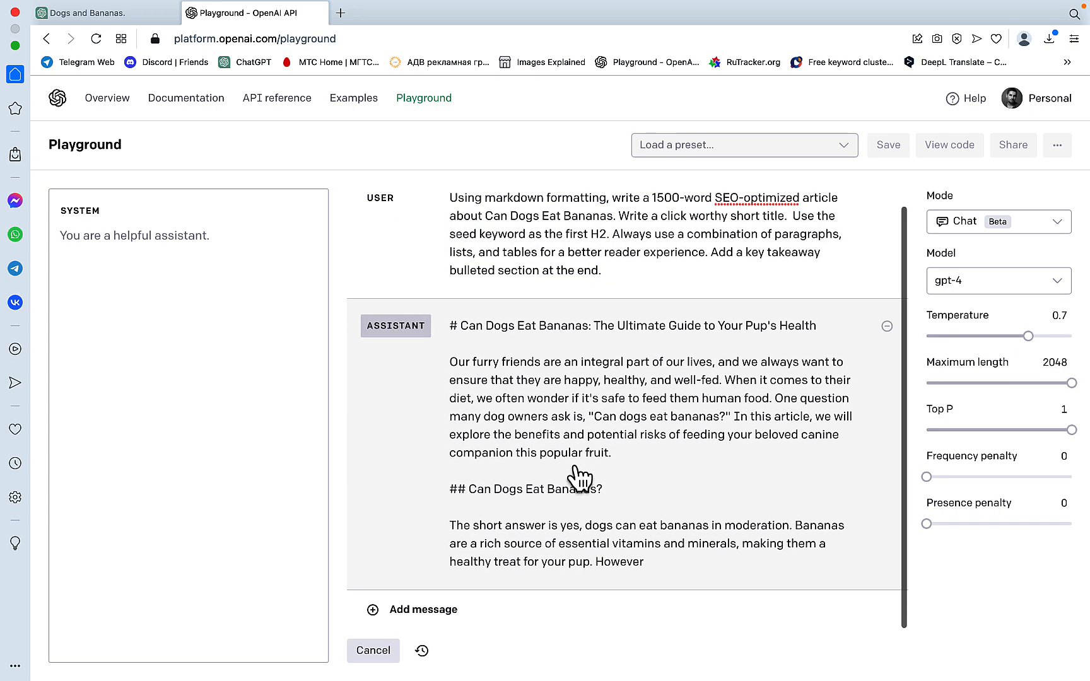
scroll(down, 3)
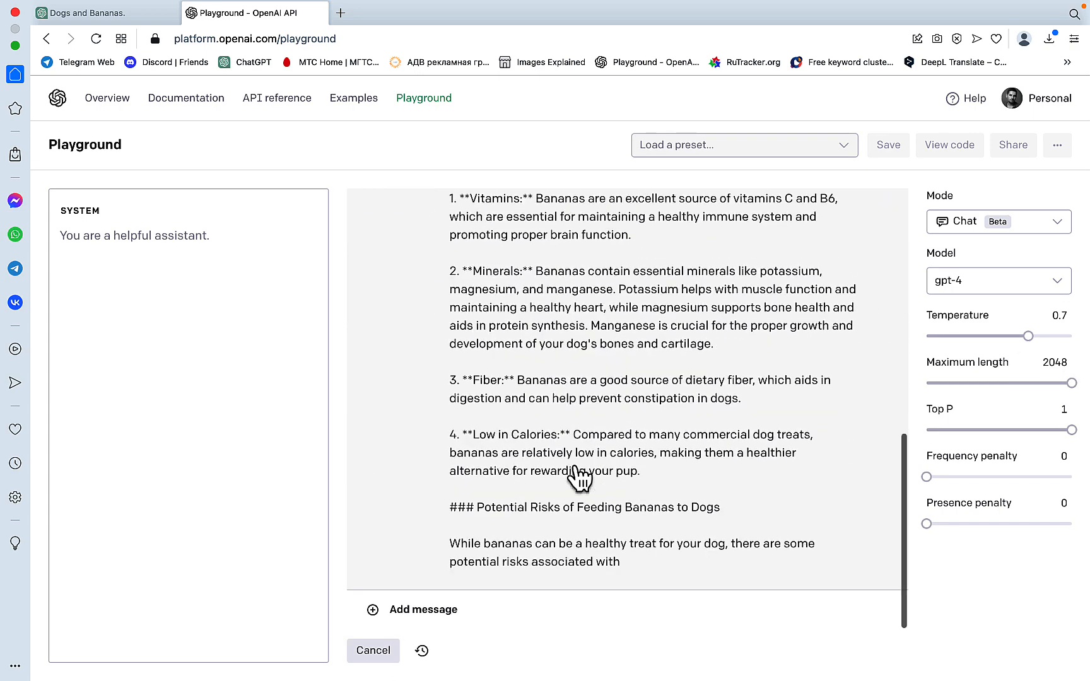
scroll(down, 3)
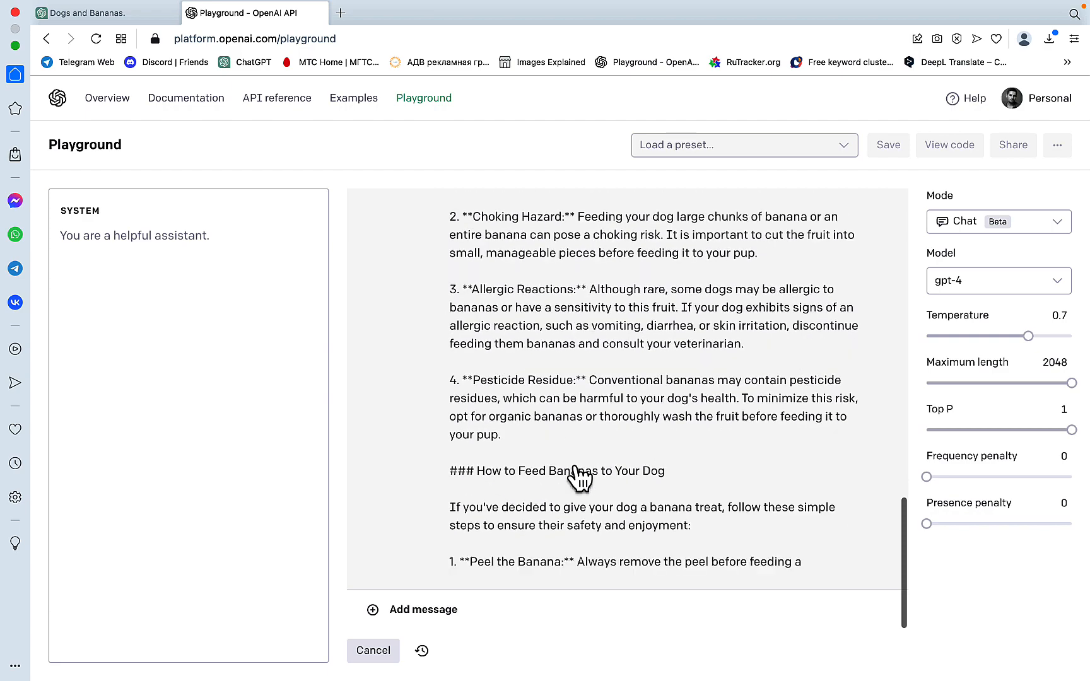
scroll(down, 3)
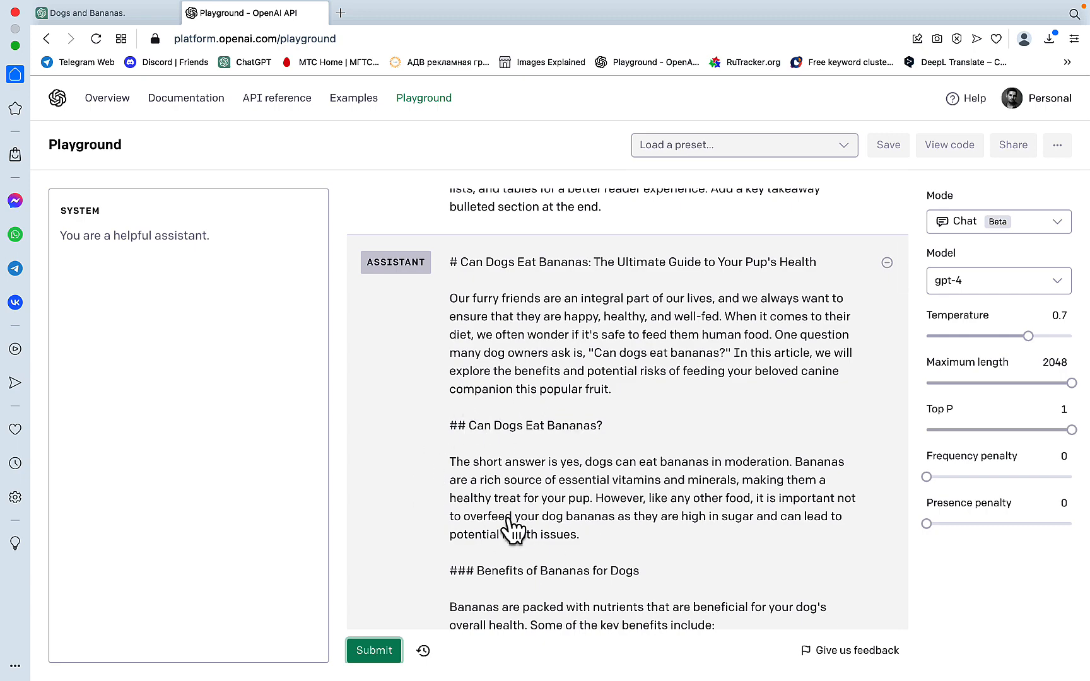
scroll(down, 3)
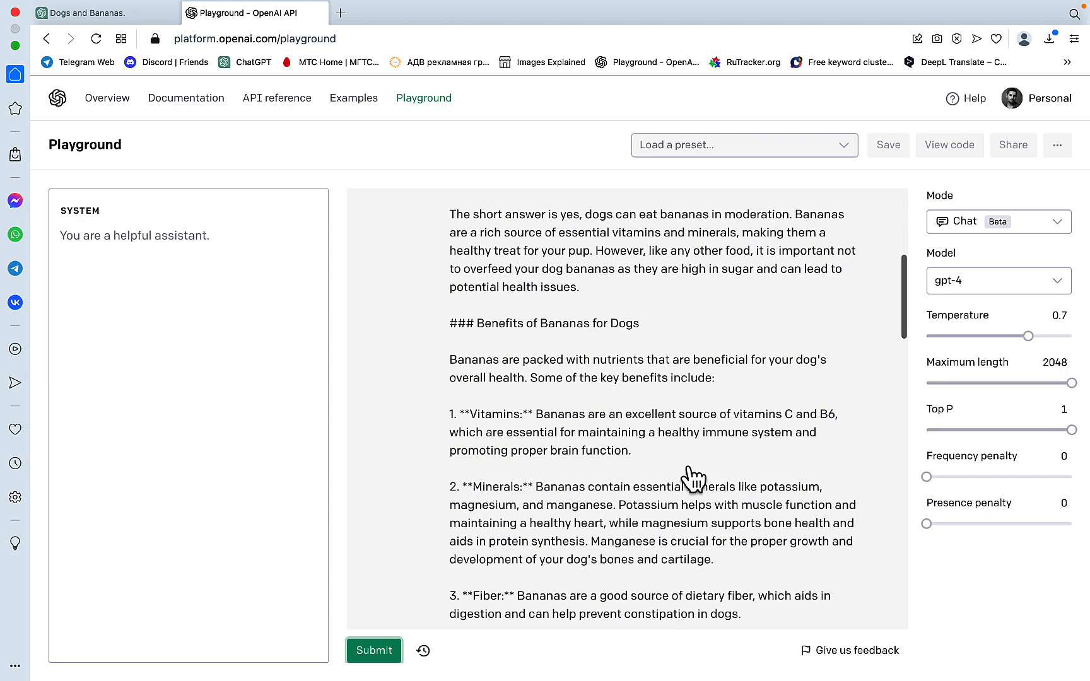
scroll(down, 3)
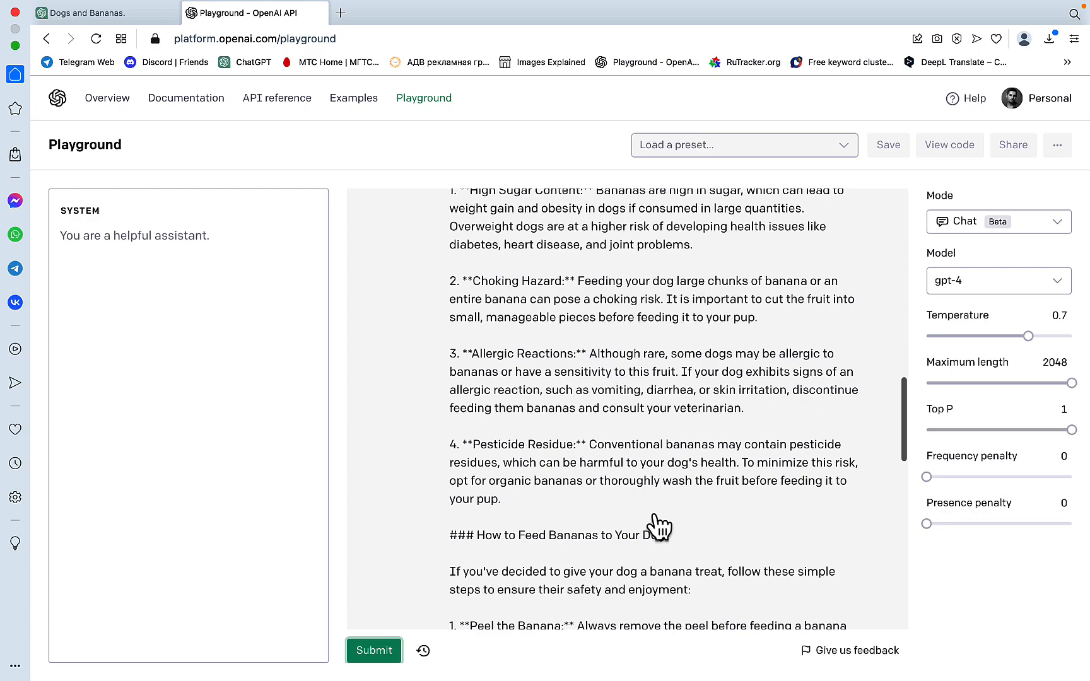
scroll(down, 3)
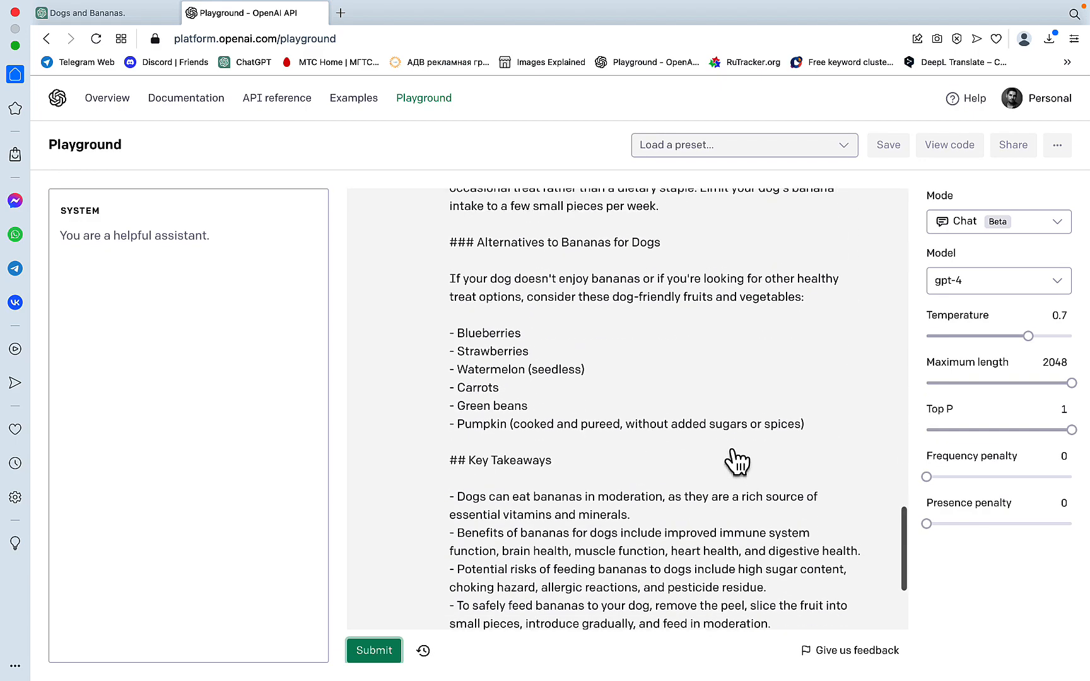
scroll(down, 3)
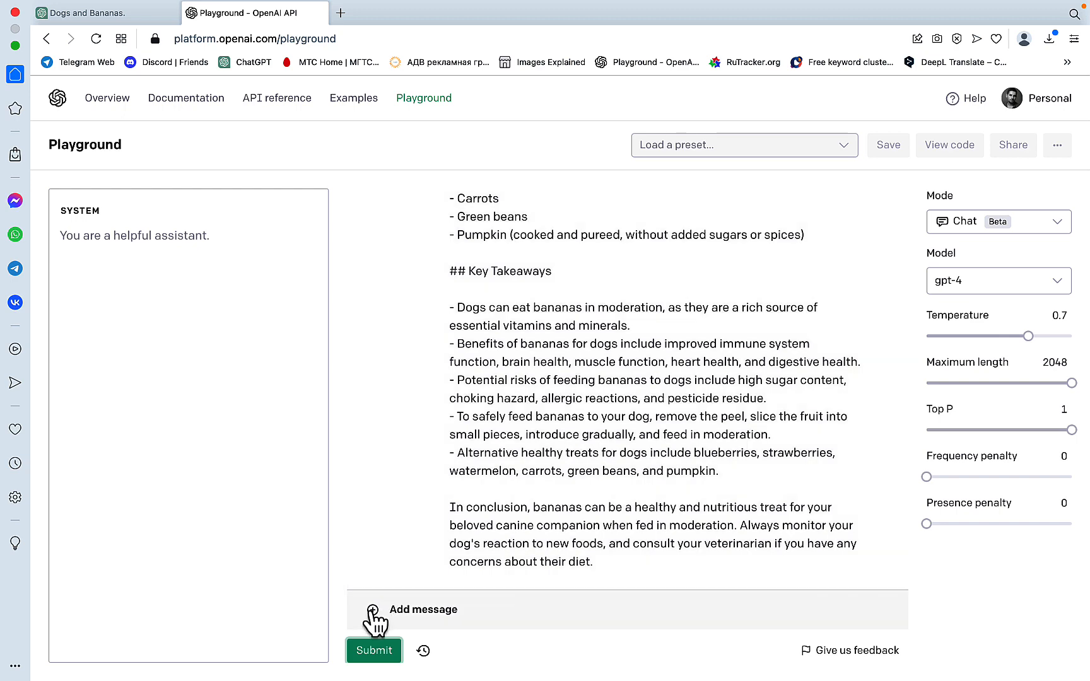
- Request a helpful table for the article above, then move to the WordPress new post draft
click(372, 609)
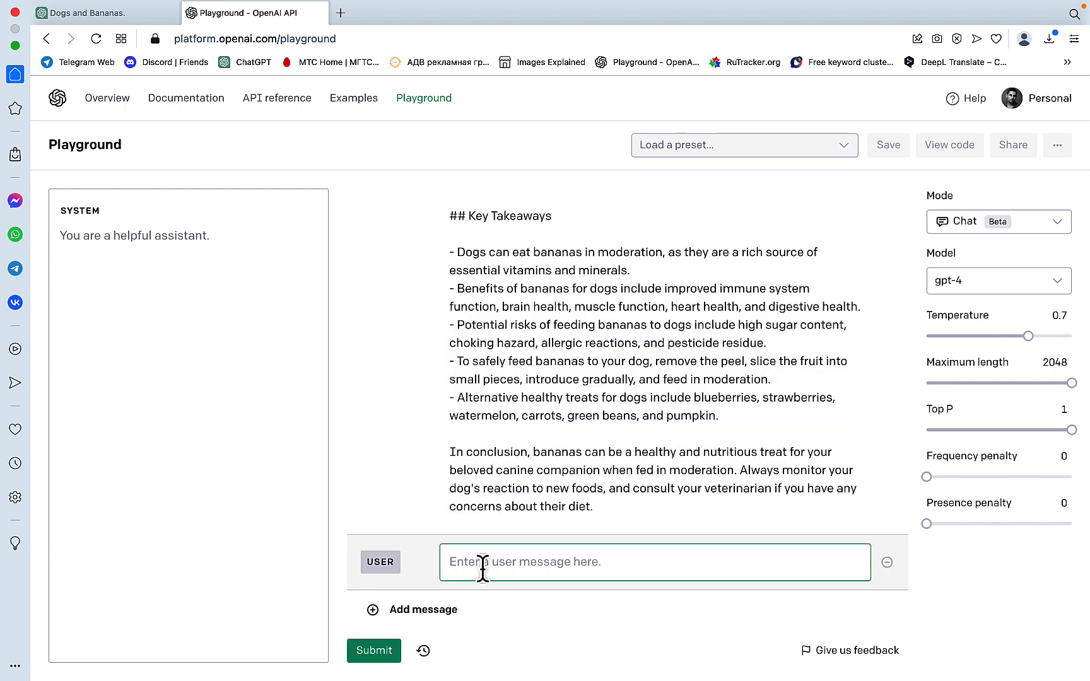
text(generate a helpful table for t)
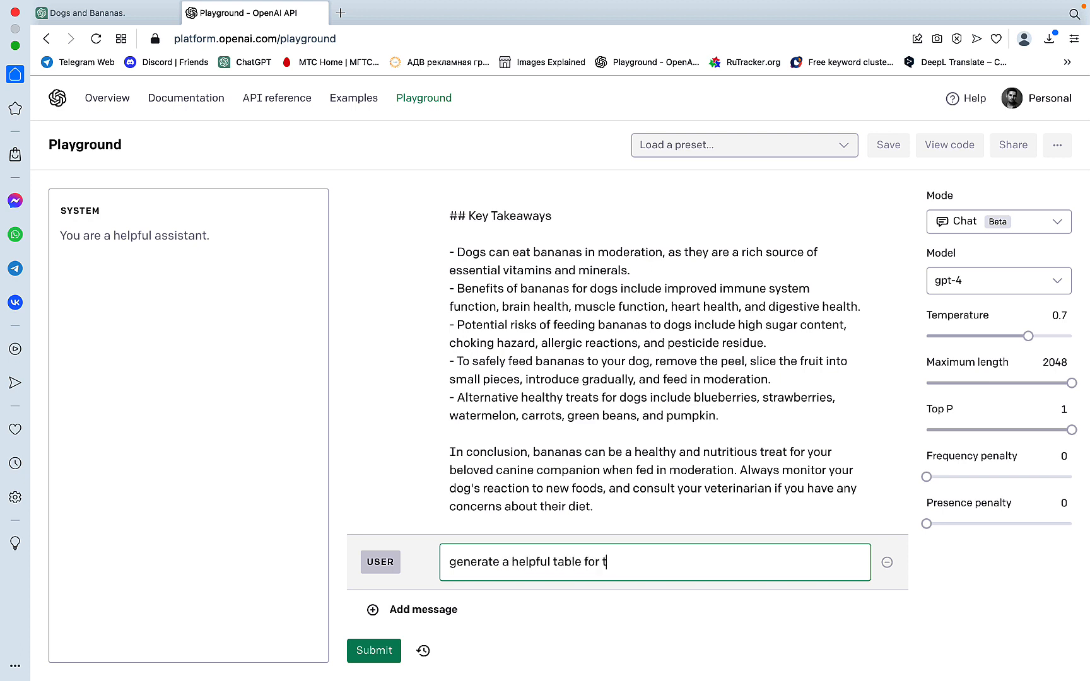
text(he above a)
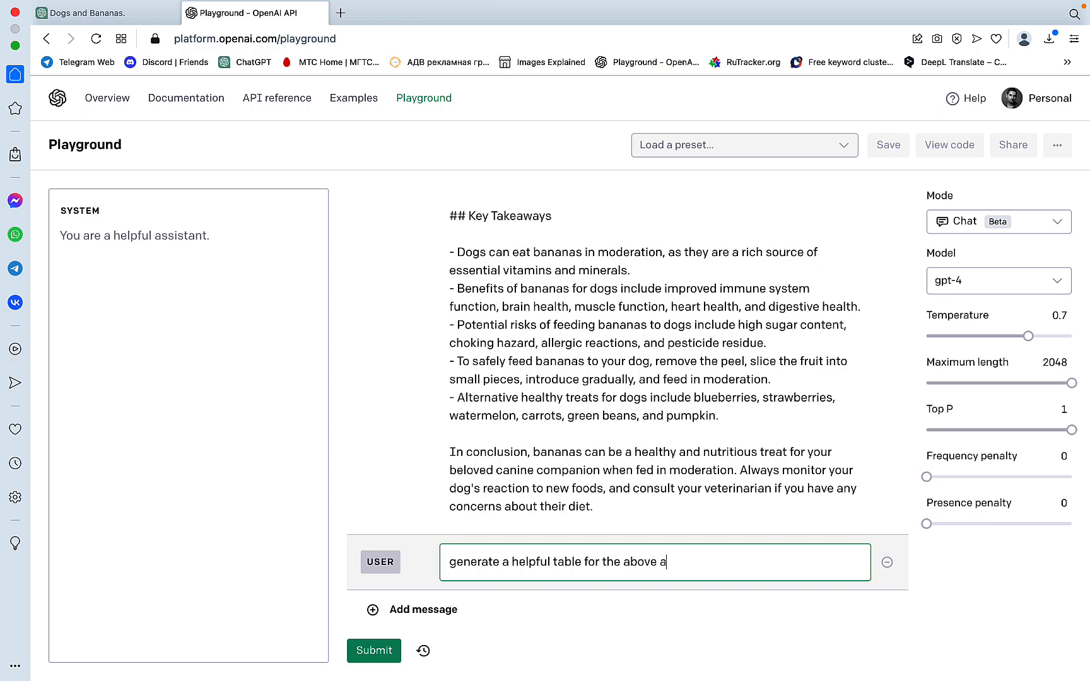
click(374, 651)
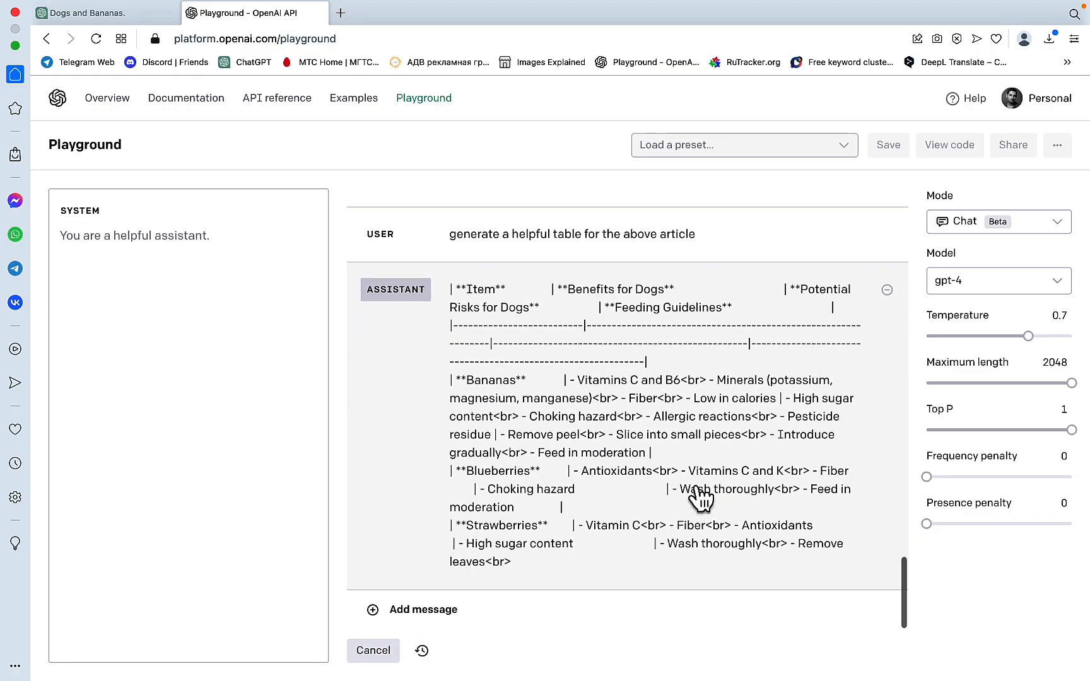
scroll(up, 3)
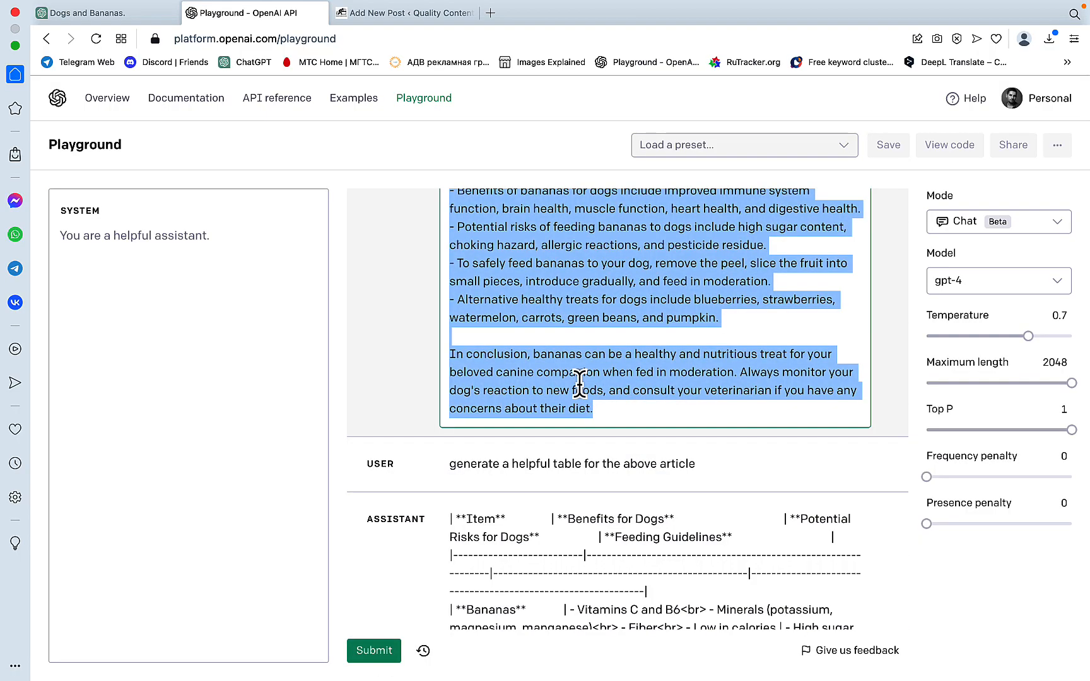
click(405, 12)
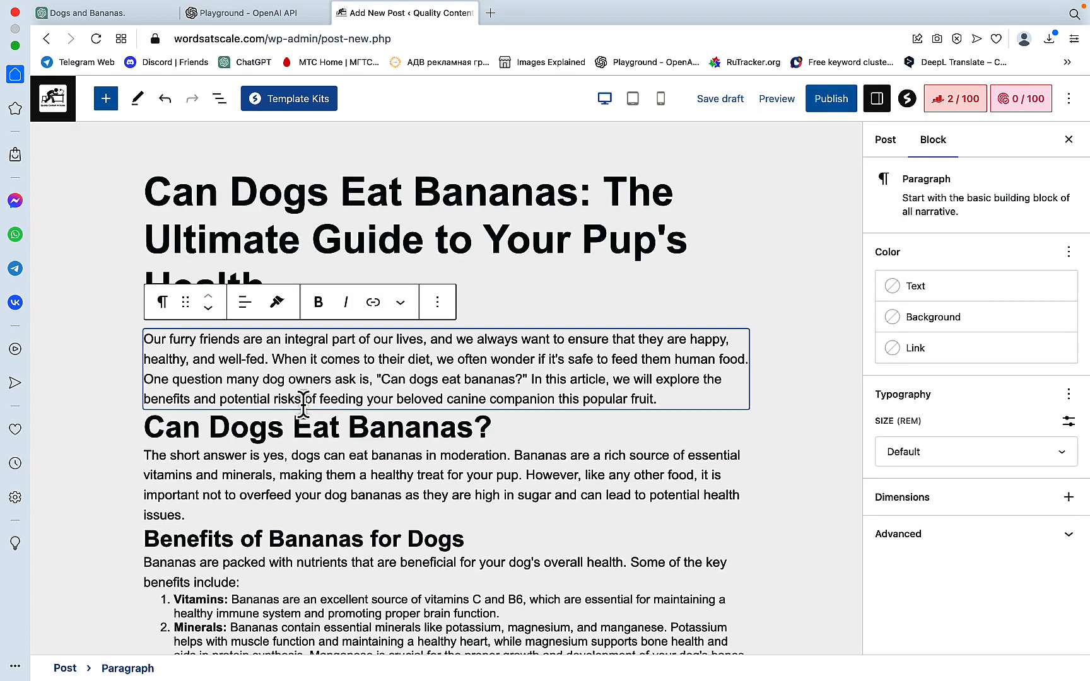
- Check the pasted article in the post draft and fetch the generated fruit table from the Playground
scroll(down, 3)
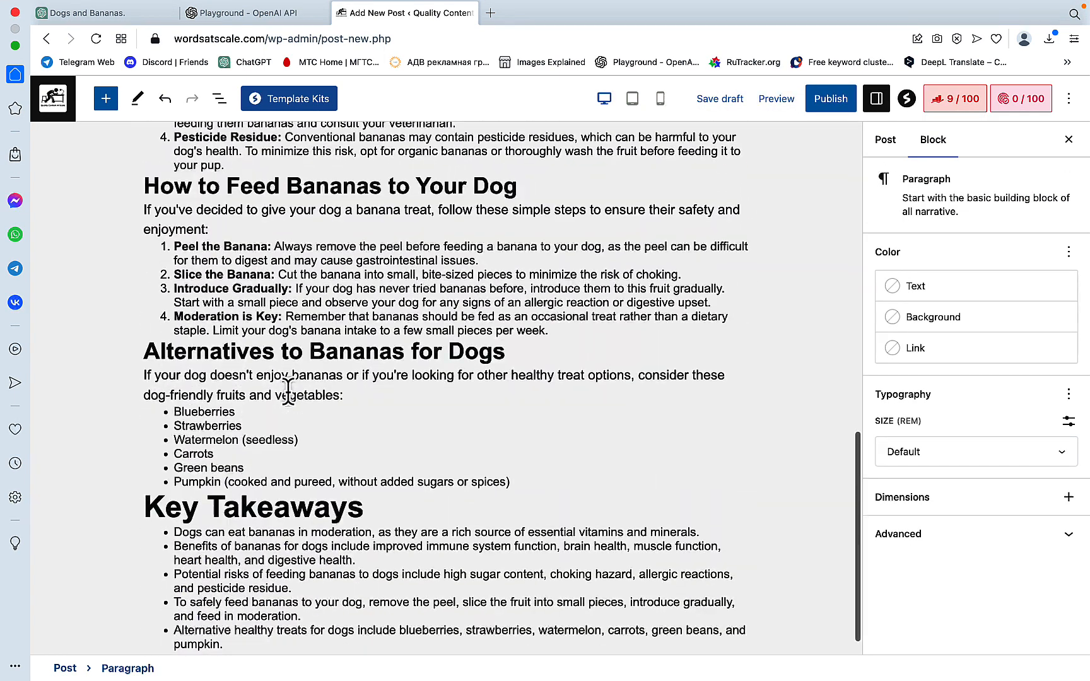
scroll(down, 3)
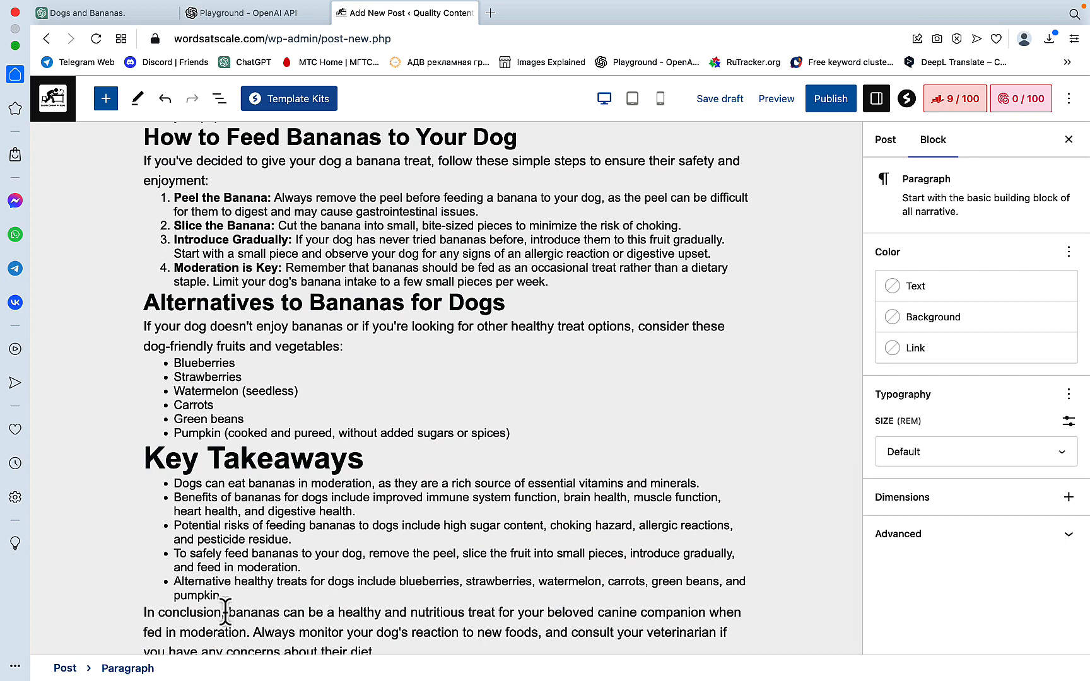
click(239, 12)
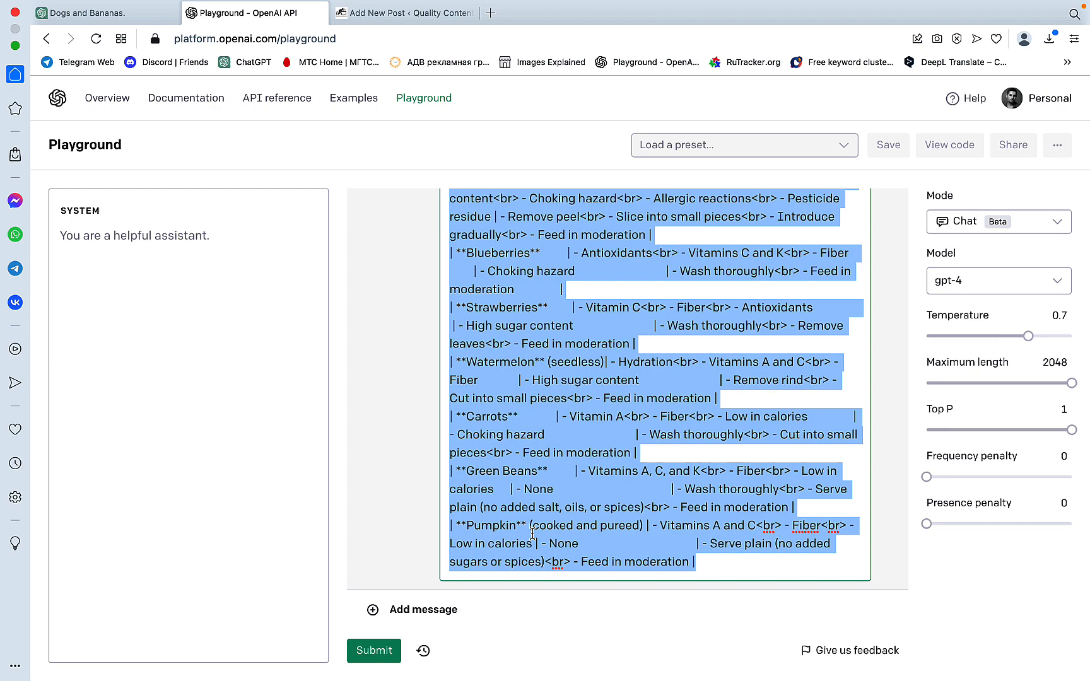
click(404, 12)
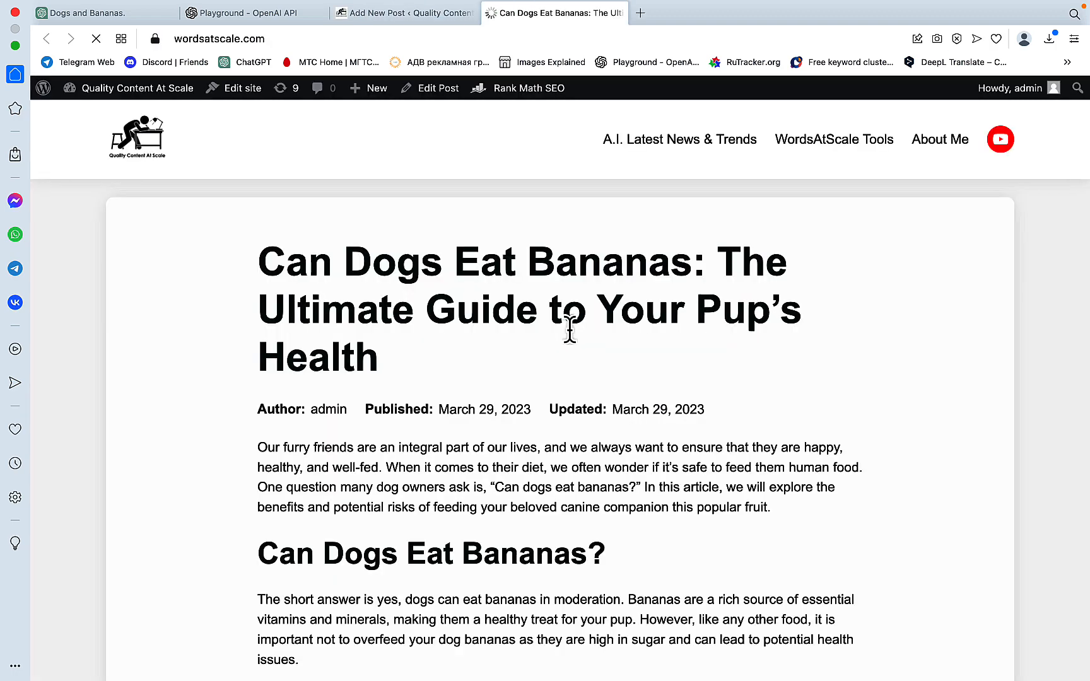
scroll(down, 3)
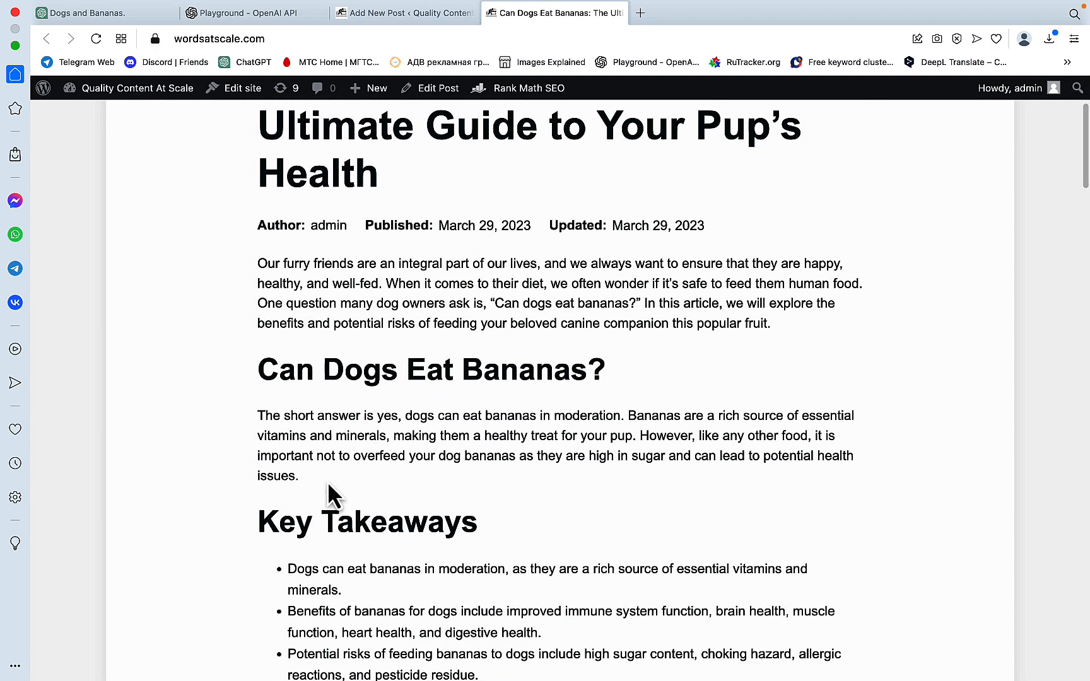
scroll(down, 3)
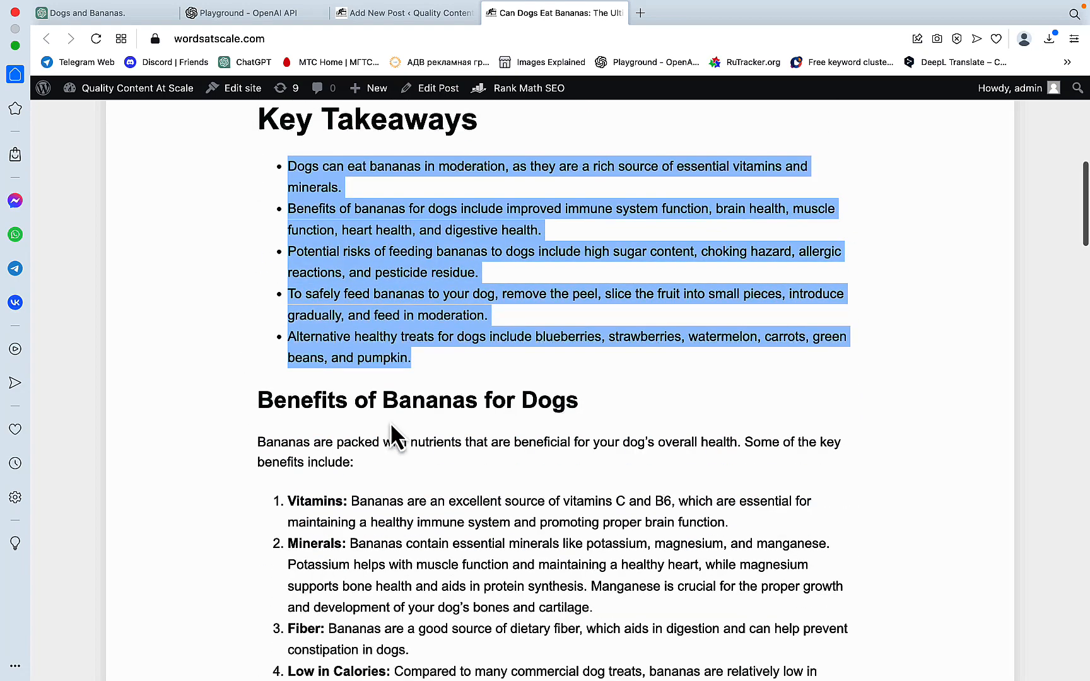
scroll(down, 3)
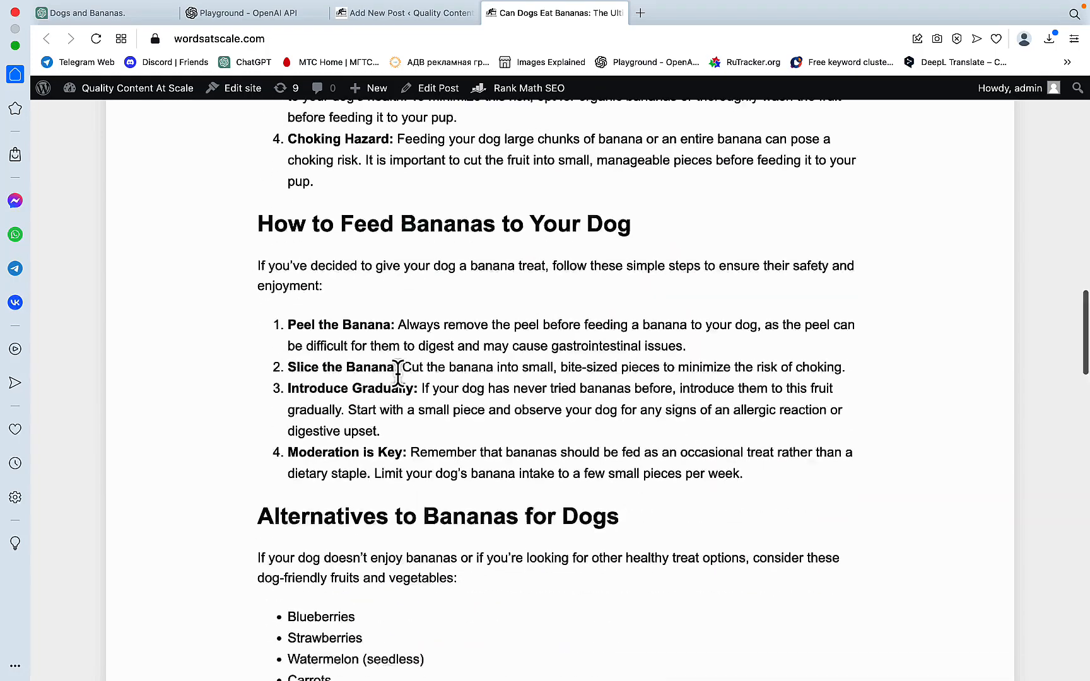
scroll(down, 3)
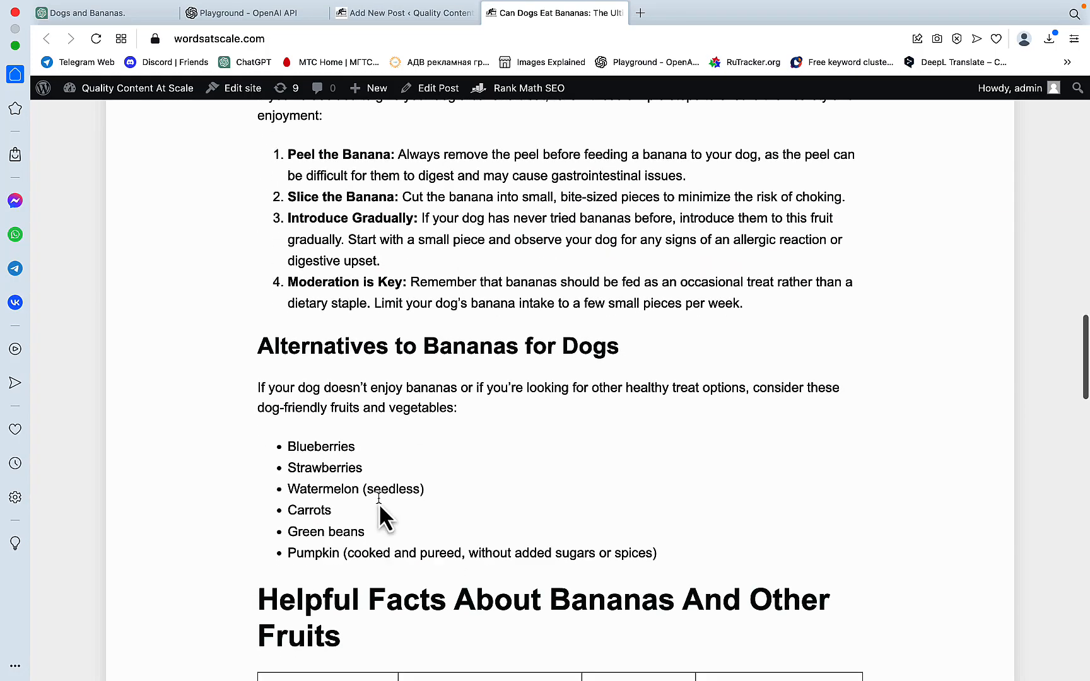
scroll(down, 3)
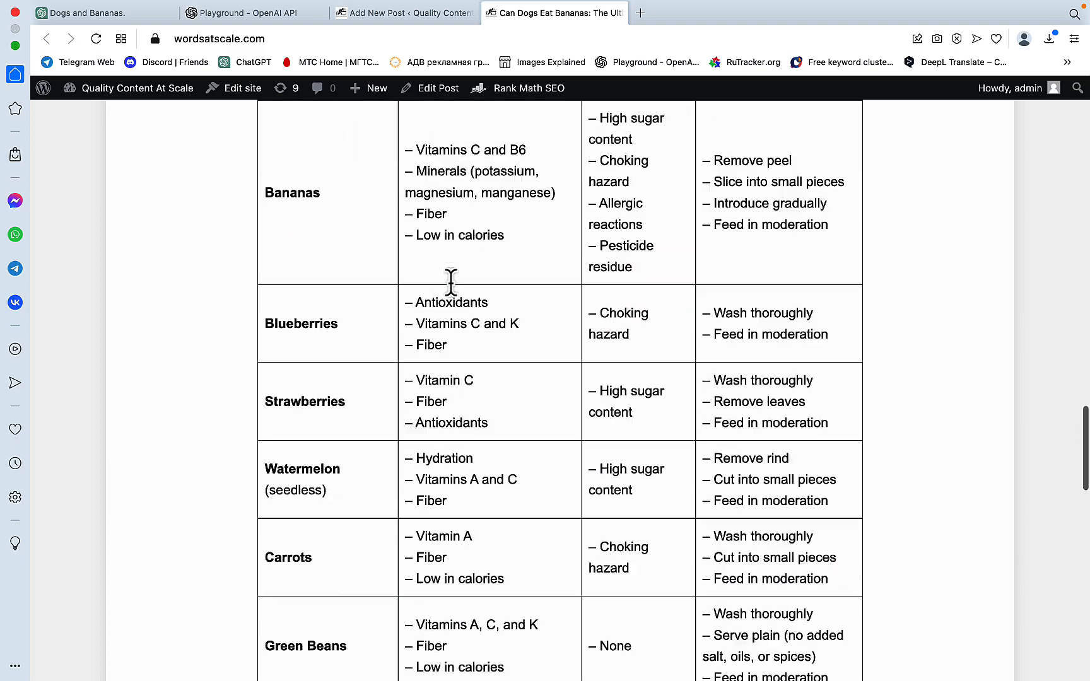
scroll(down, 3)
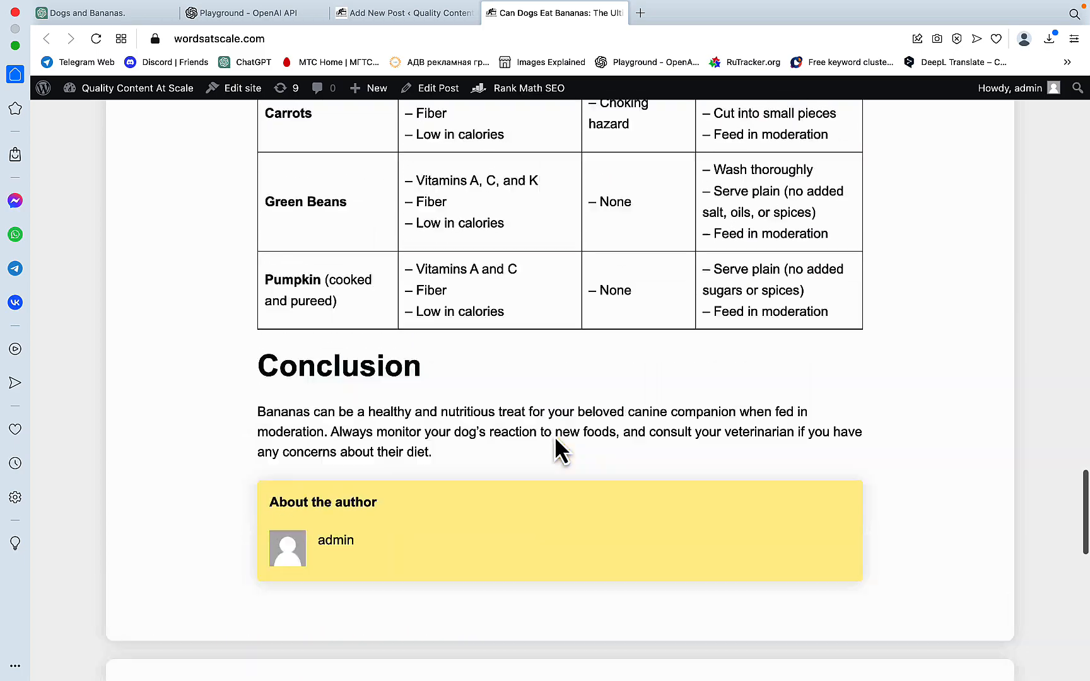
scroll(up, 3)
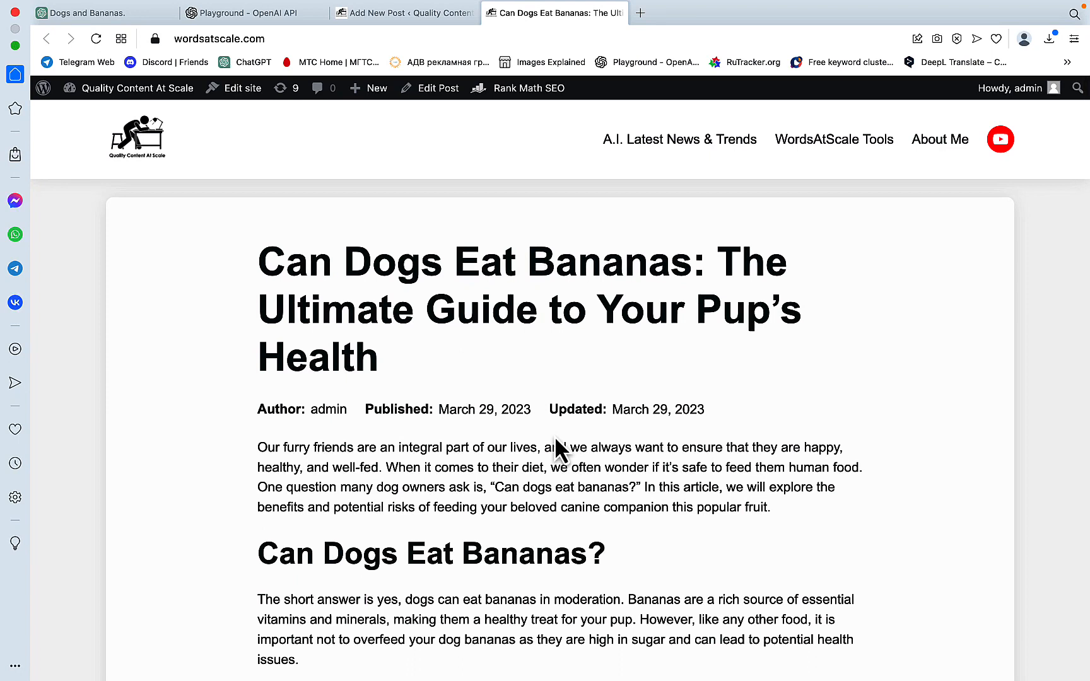
mouse_move(442, 502)
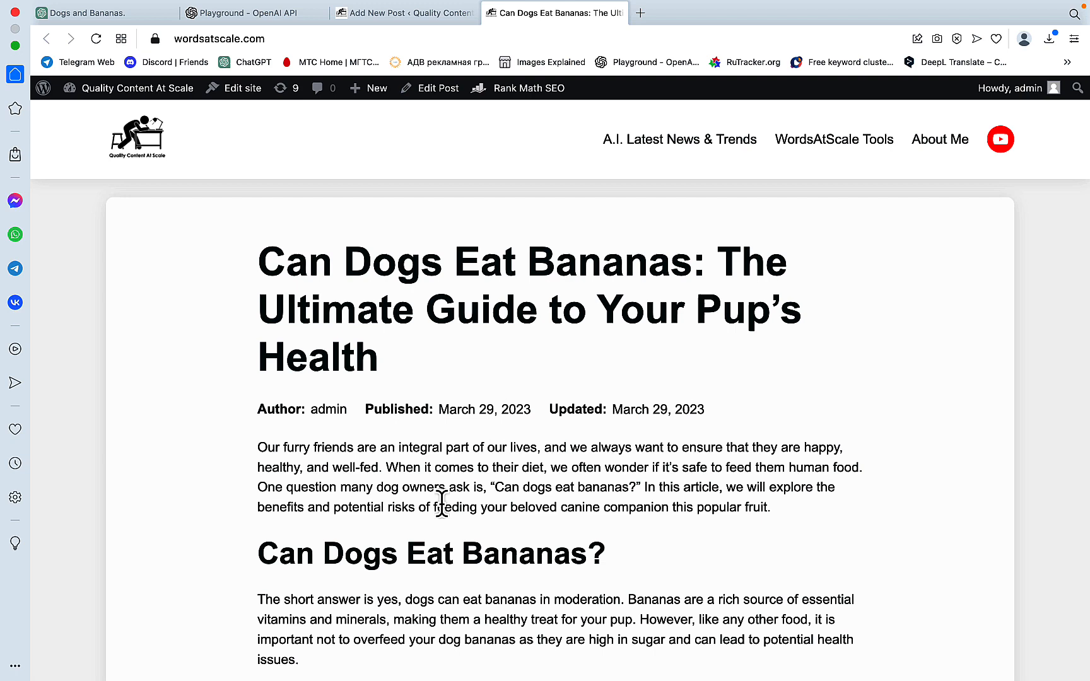
scroll(down, 3)
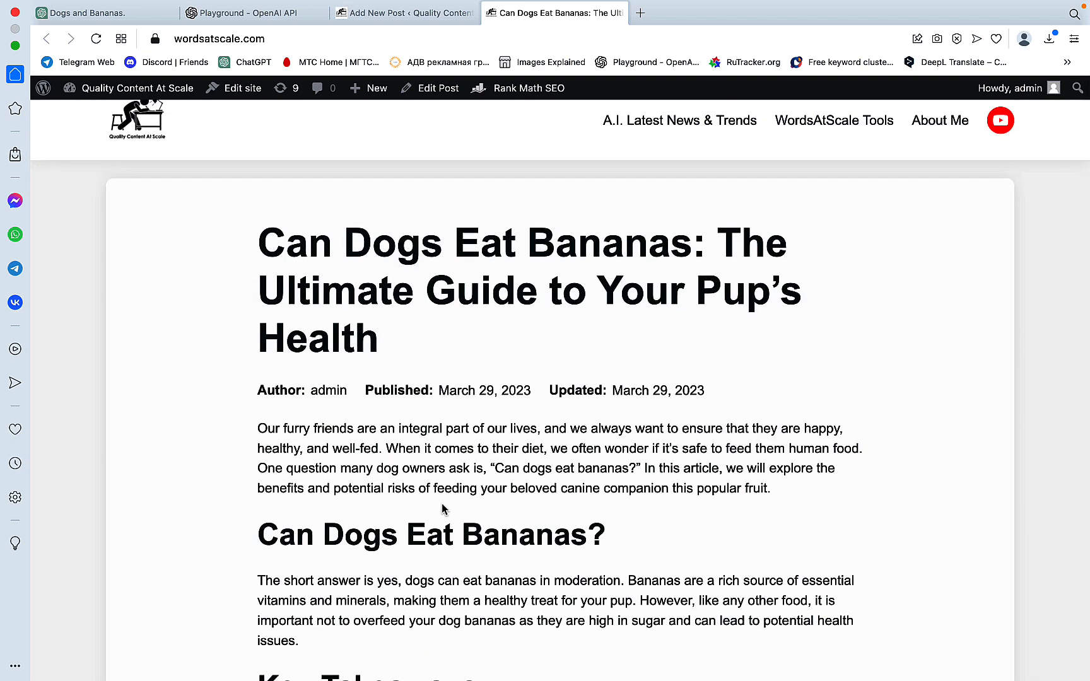